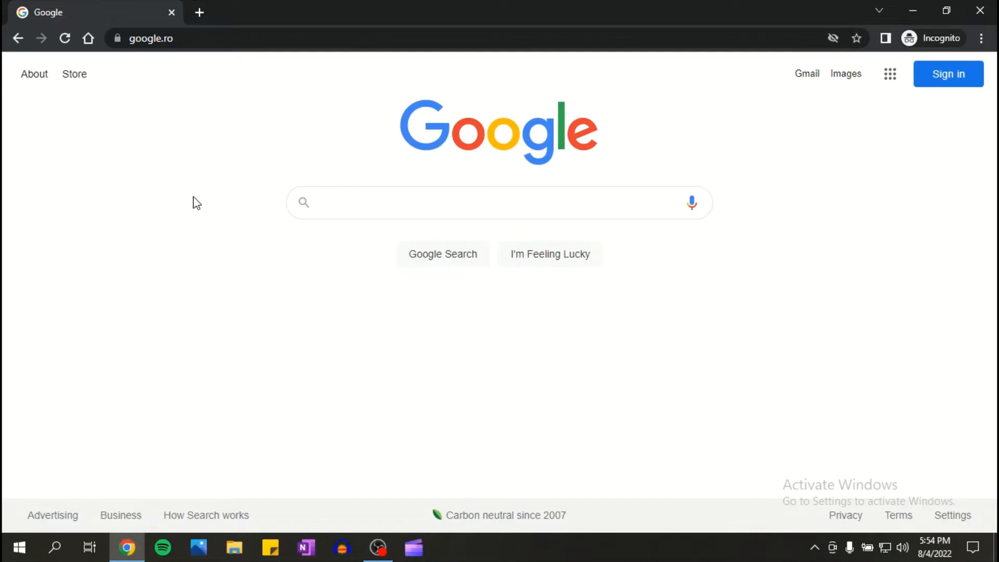
Search Google for 'ccleaner' and scroll to the official ccleaner.com result
type("ccleaner")
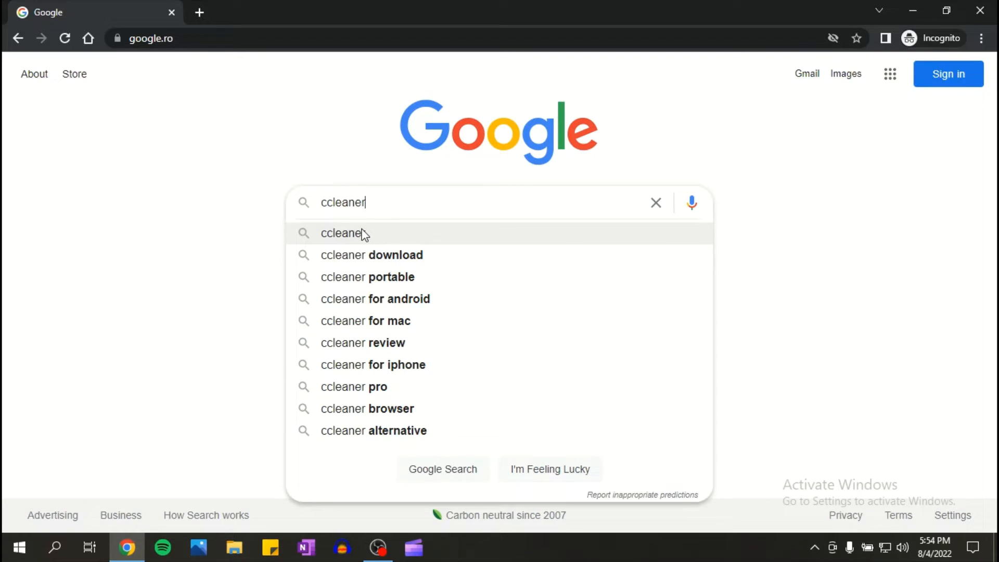
mouse_move(365, 239)
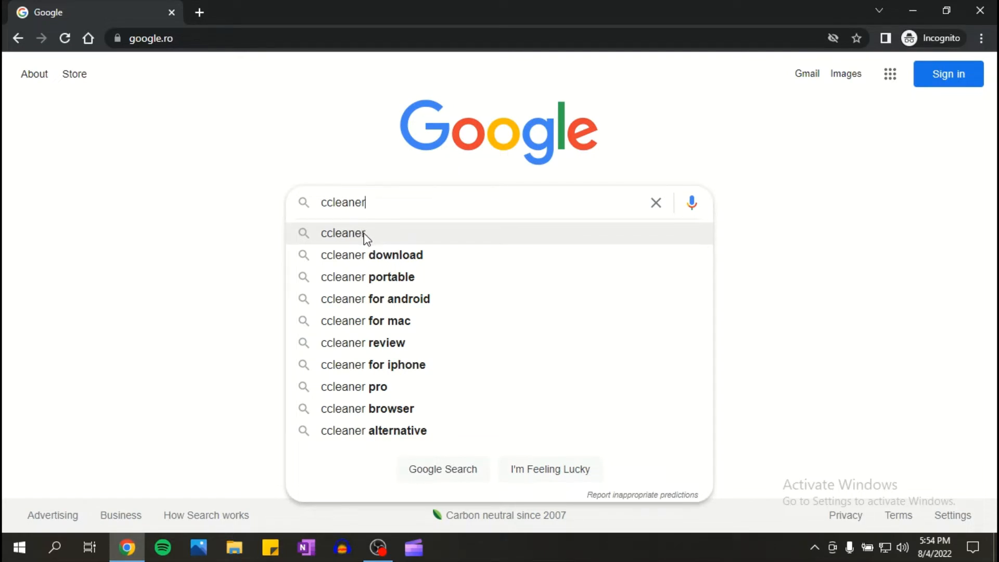
left_click(343, 233)
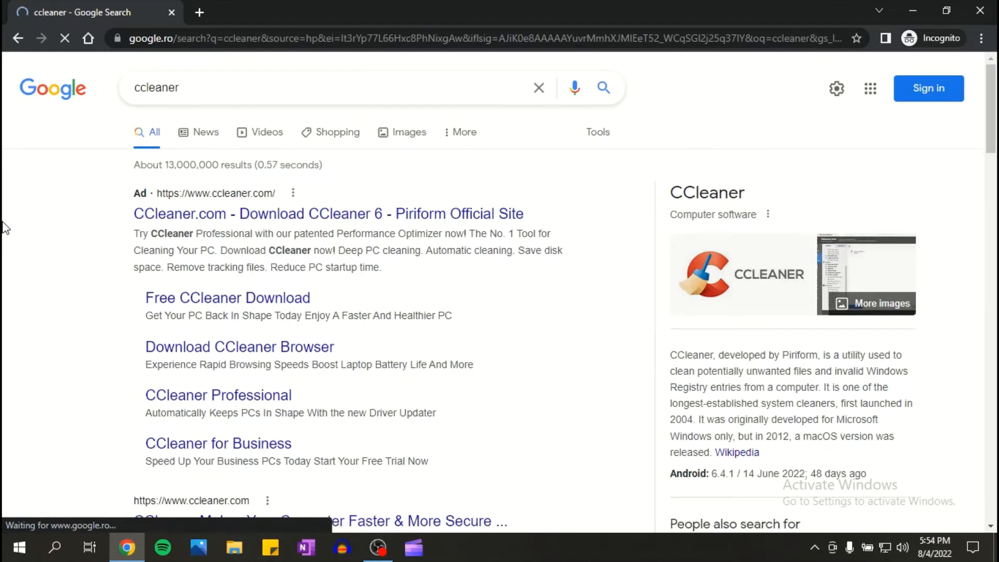
scroll("down", 3)
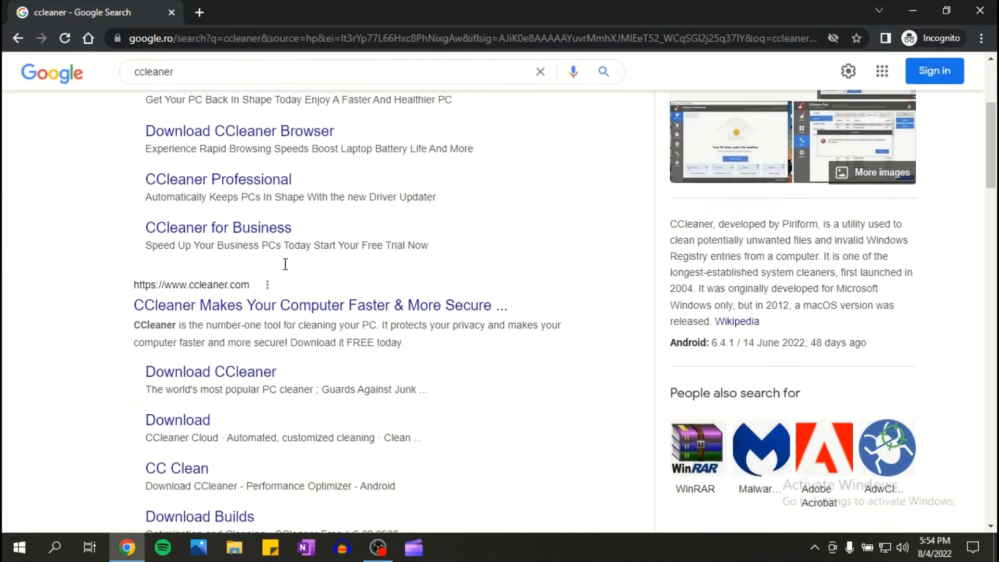
scroll("down", 3)
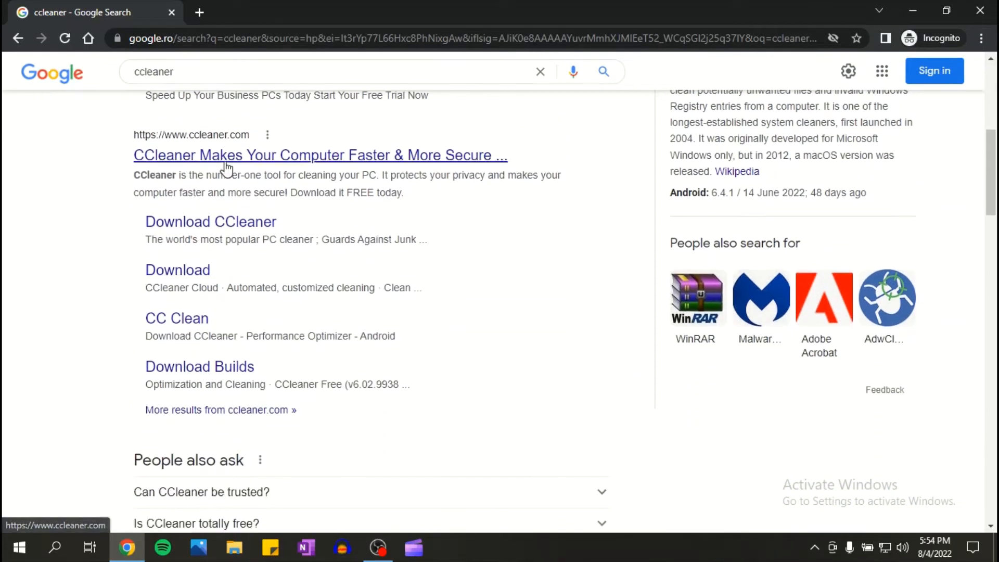
Open ccleaner.com and review the Free vs $29.95 Professional comparison
left_click(319, 155)
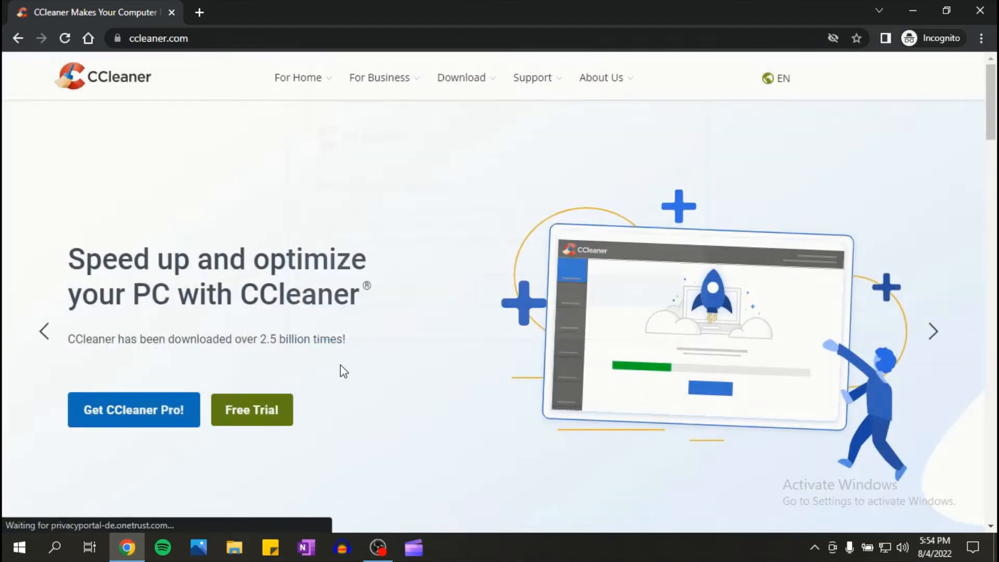
scroll("down", 3)
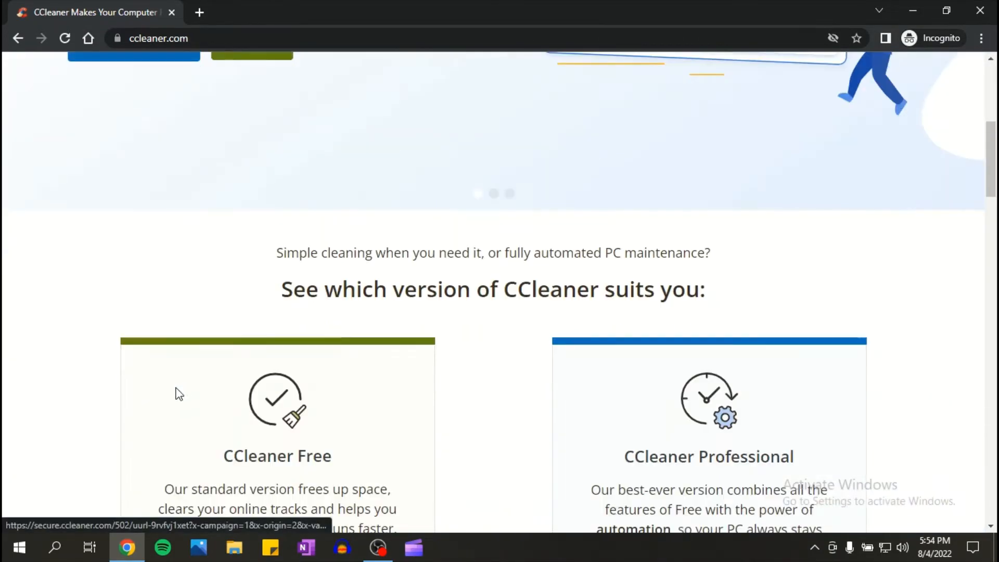
scroll("down", 3)
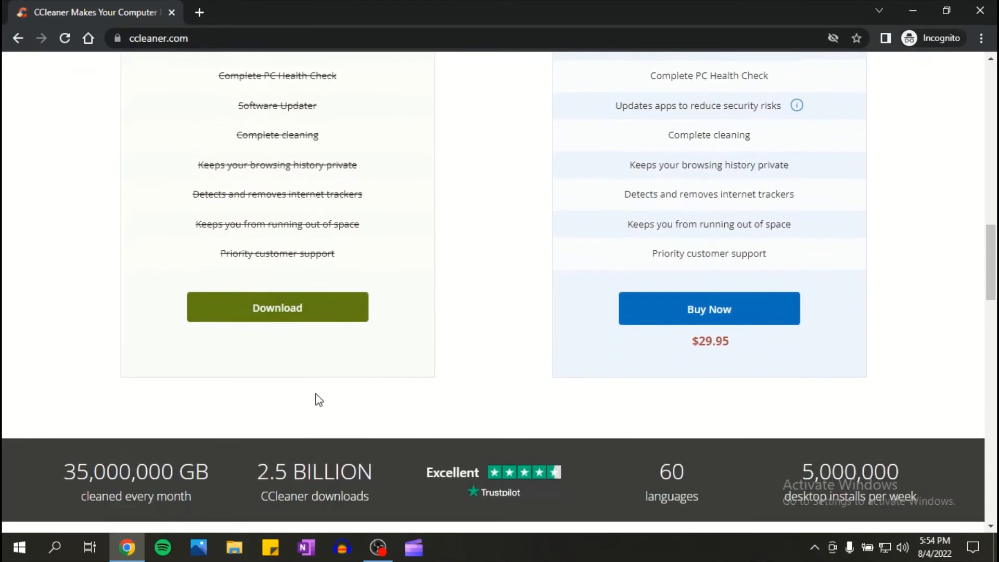
scroll("up", 3)
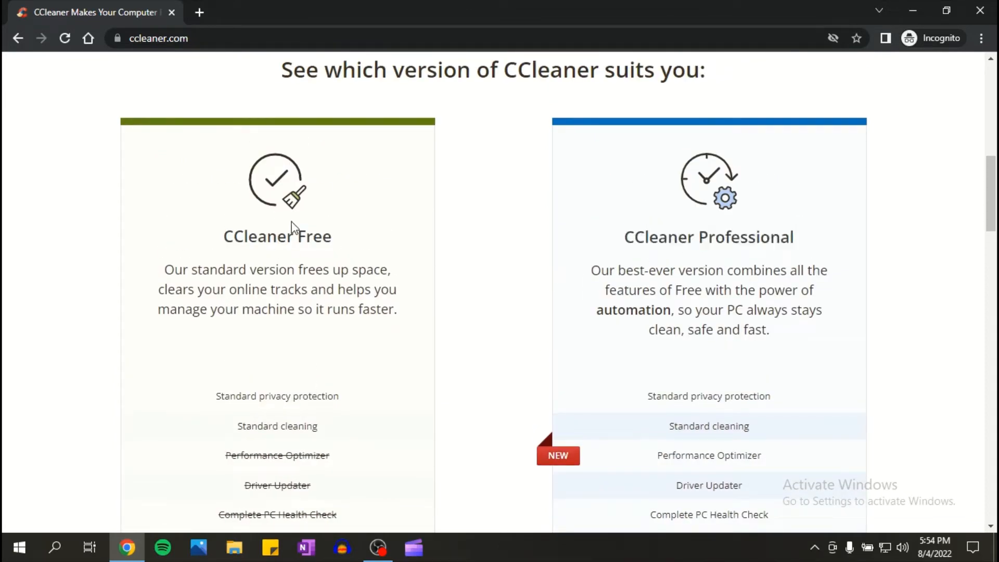
scroll("down", 3)
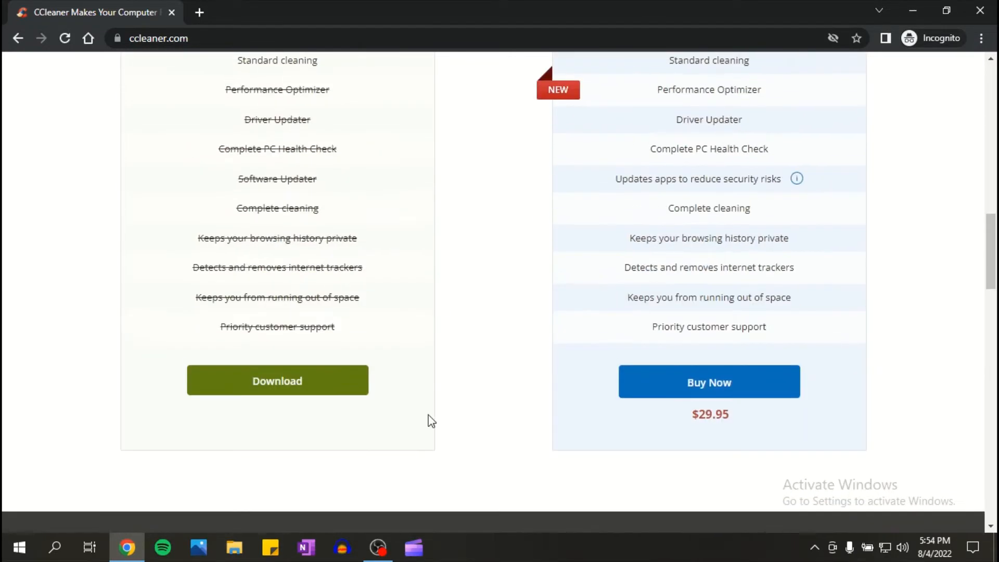
mouse_move(373, 413)
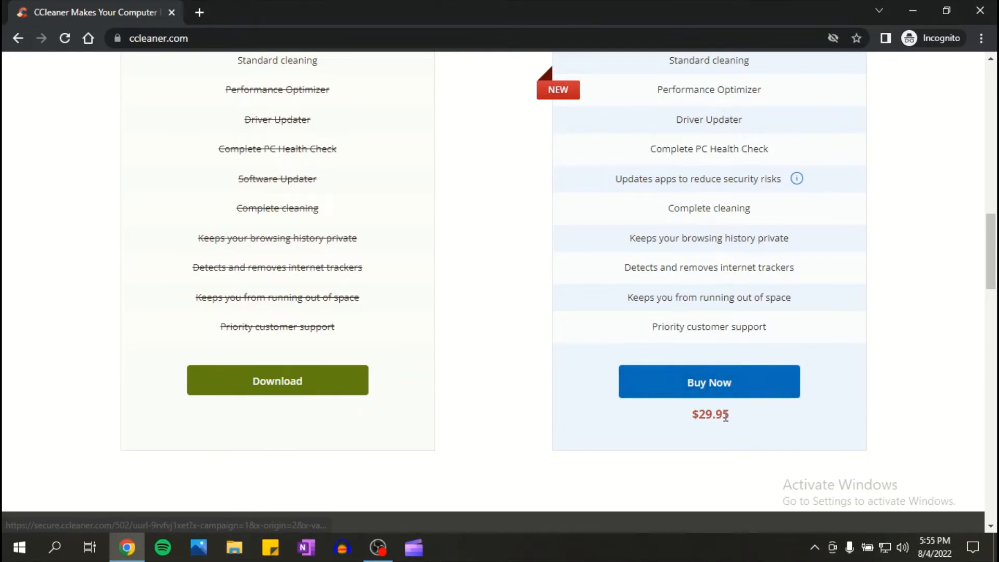
double_click(708, 414)
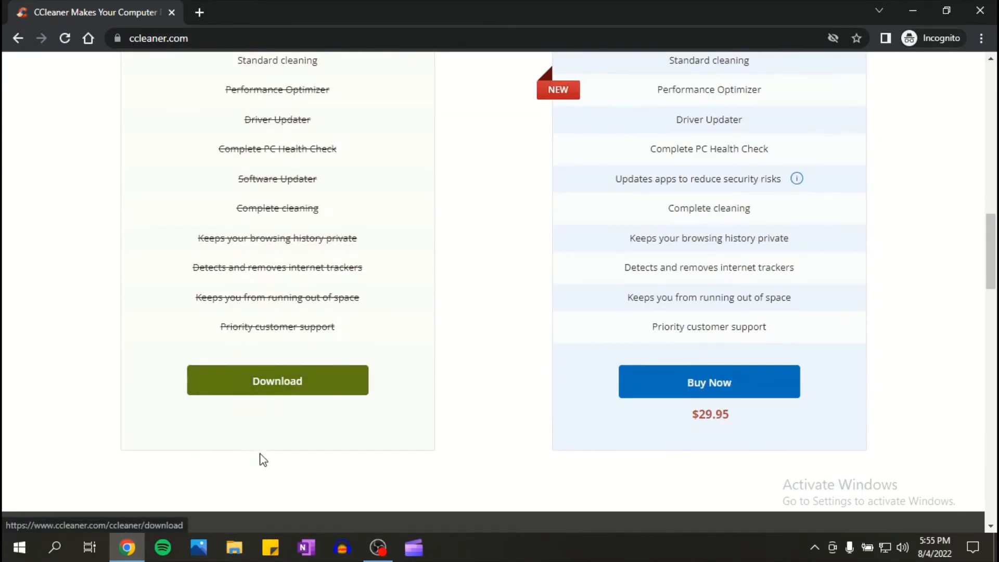
Download the free CCleaner installer ccsetup602.exe, landing on the thank-you page
left_click(276, 381)
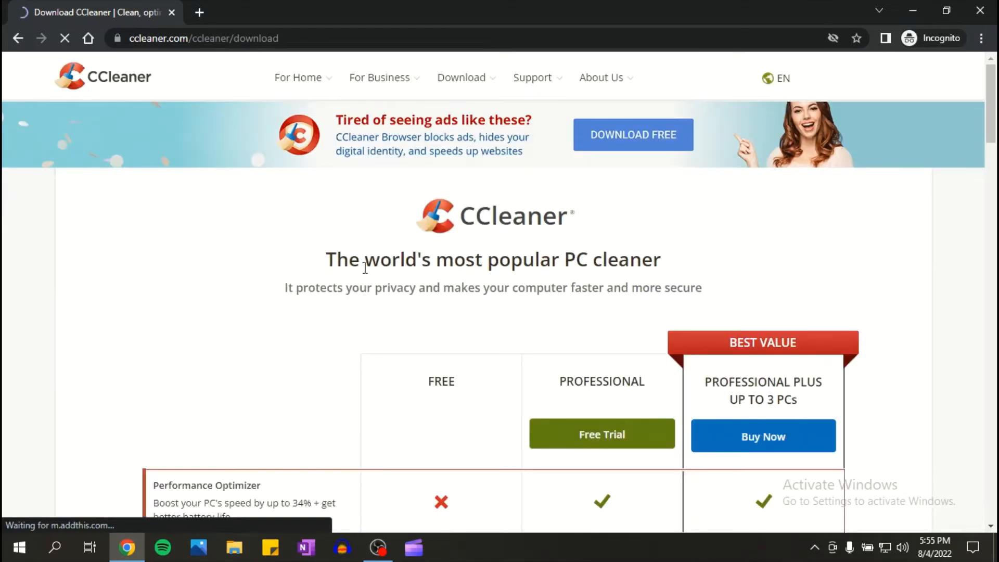
scroll("down", 3)
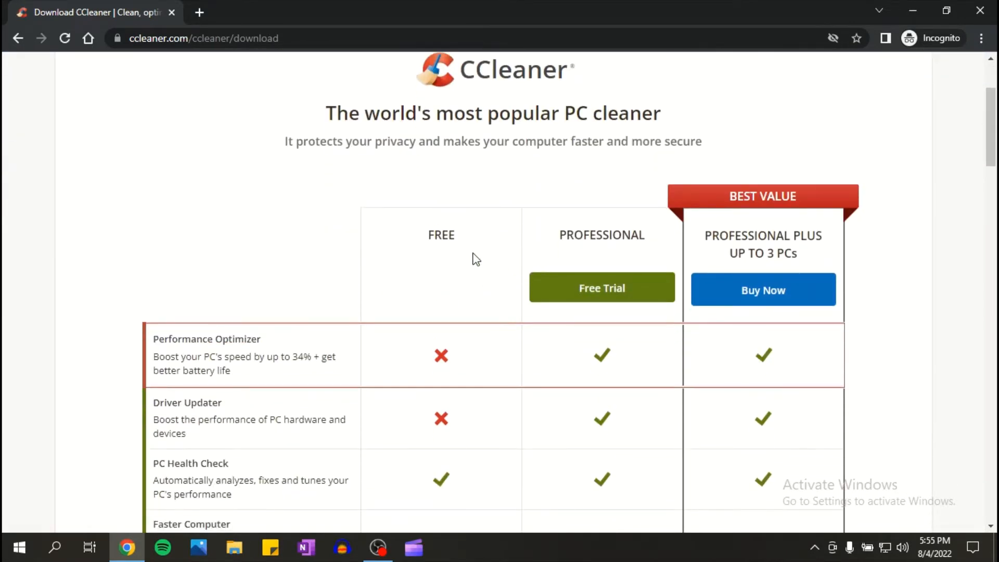
scroll("down", 3)
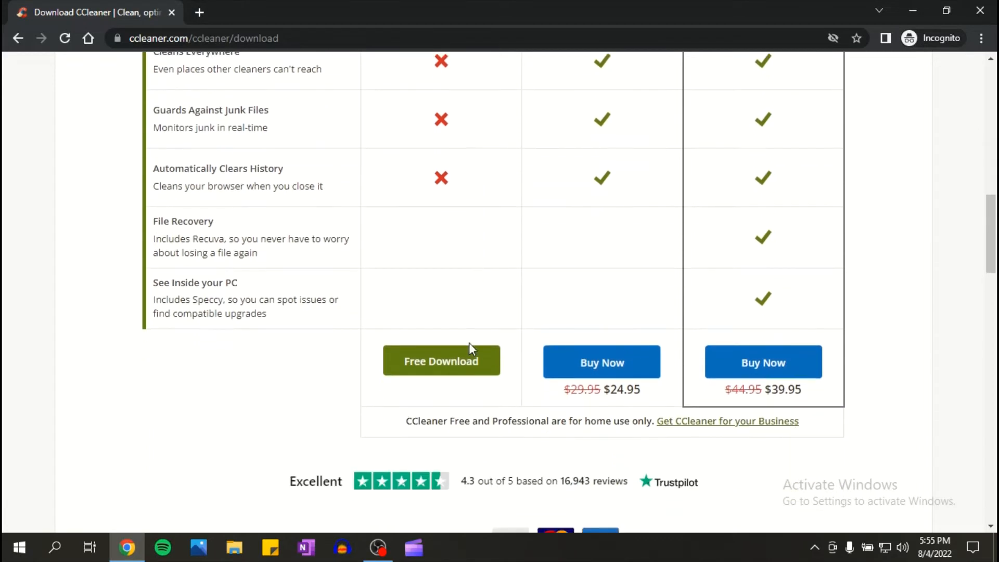
mouse_move(442, 369)
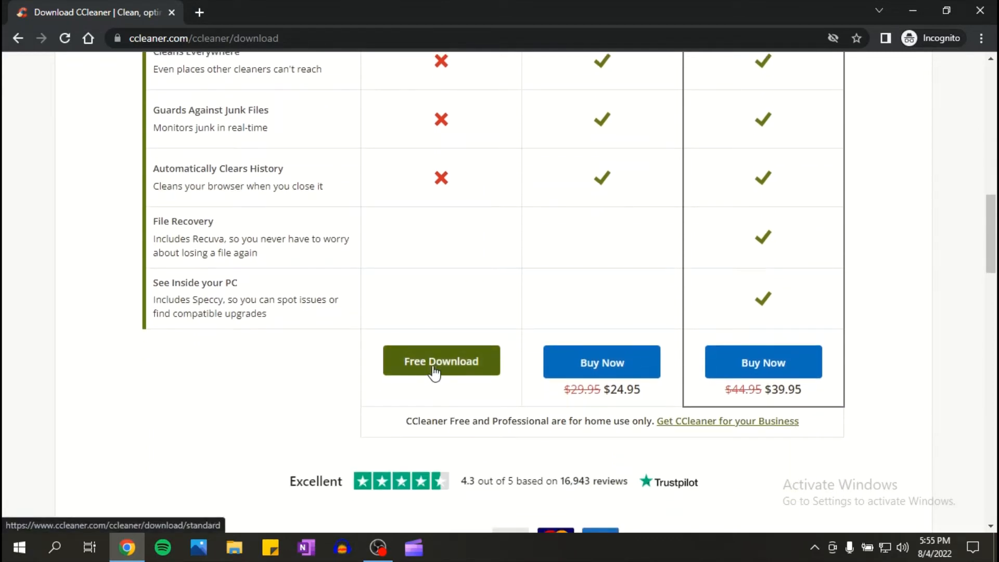
left_click(441, 361)
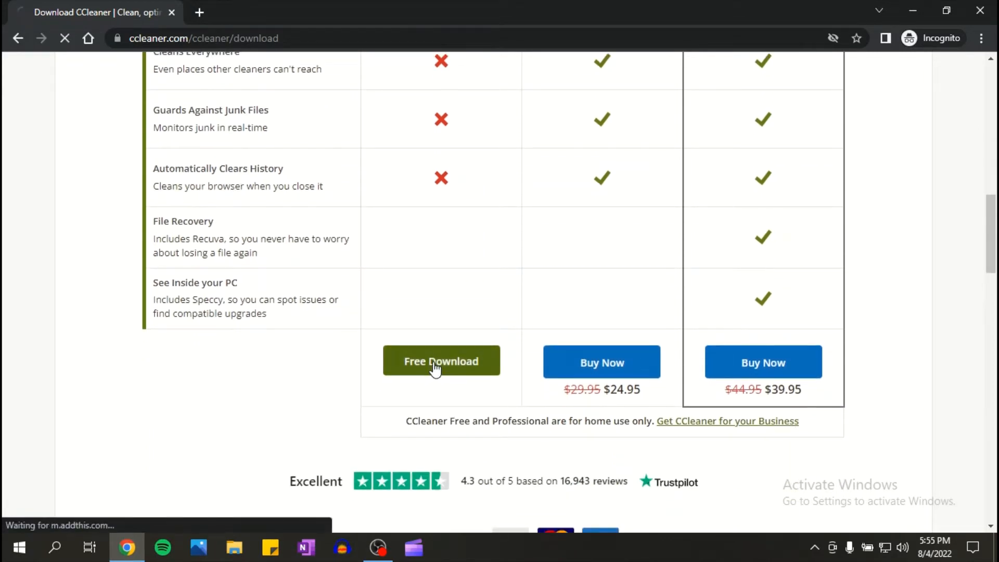
left_click(441, 361)
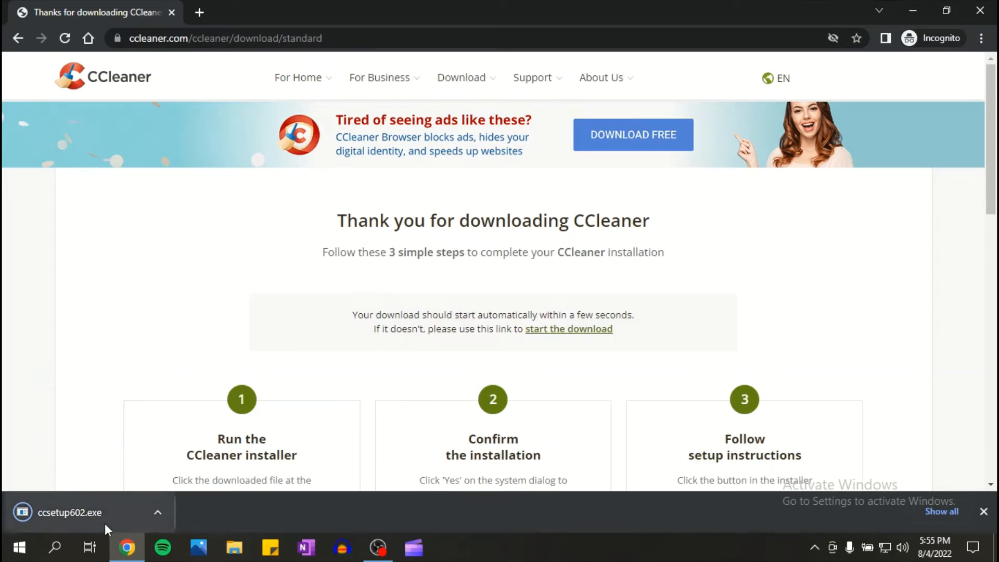
Run ccsetup602.exe and install CCleaner v6.02 until setup completes
left_click(69, 512)
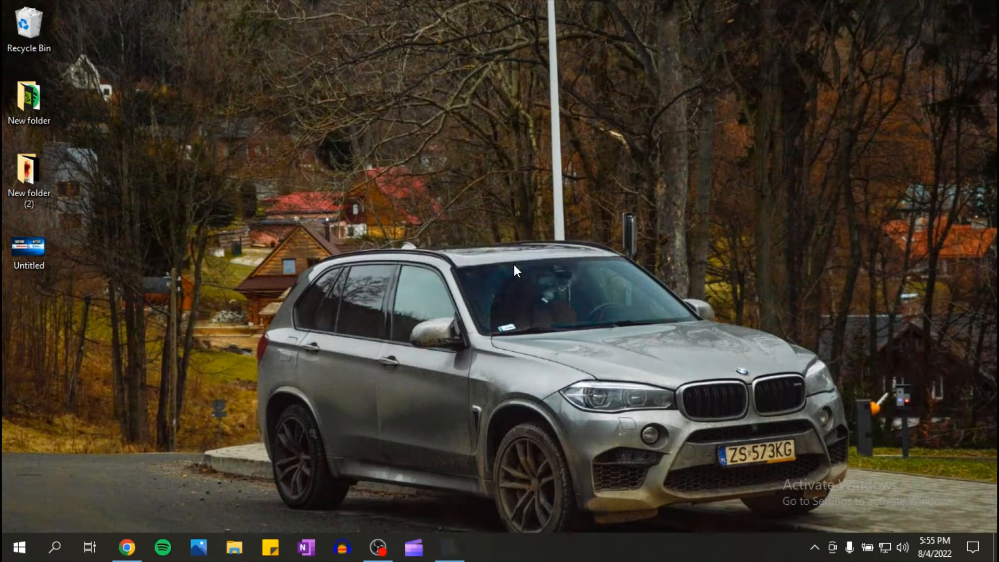
left_click(449, 546)
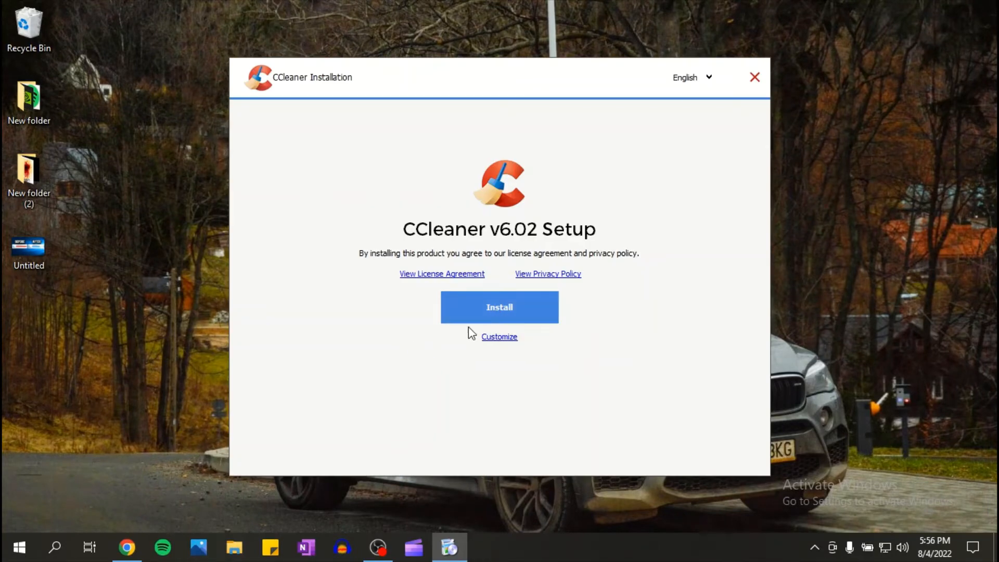
mouse_move(605, 381)
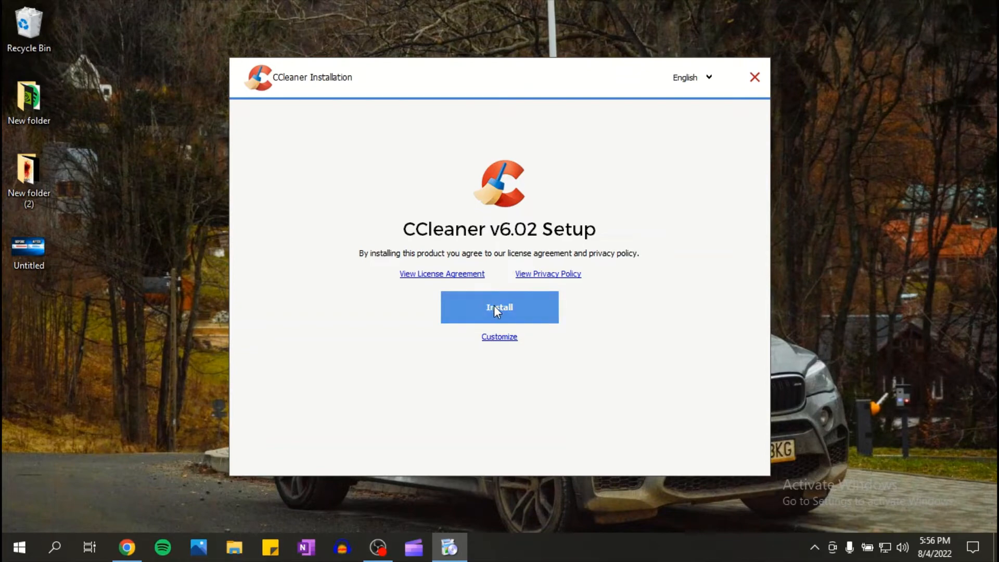
left_click(498, 307)
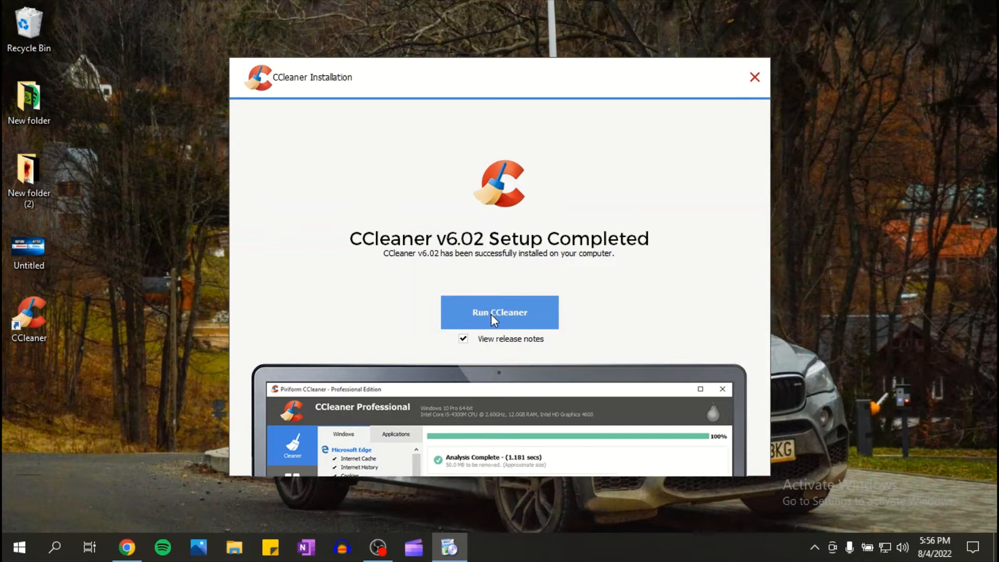
Start CCleaner, pass the welcome screens, decline AVG Free Antivirus and reach the health check screen
left_click(500, 312)
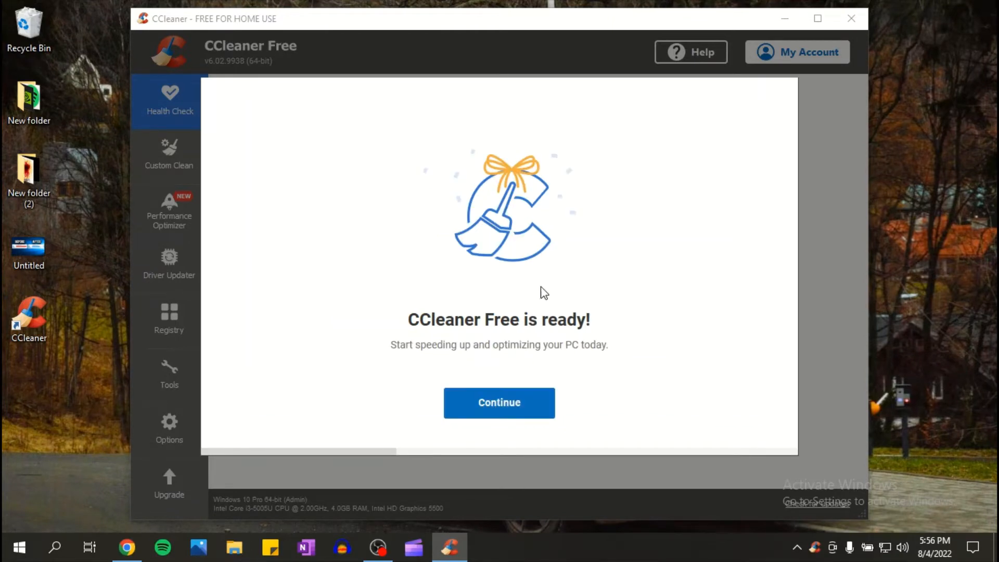
left_click(498, 402)
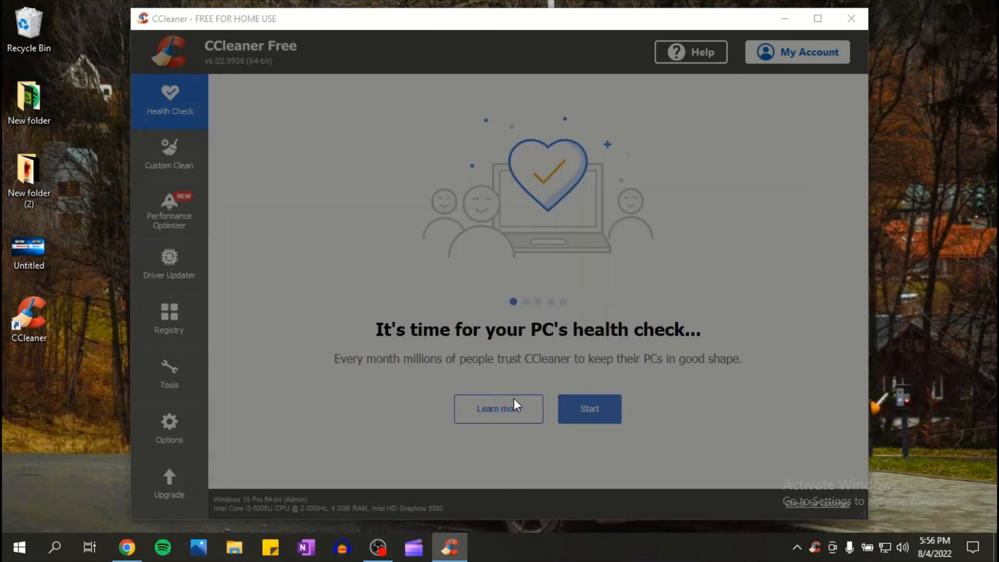
left_click(588, 407)
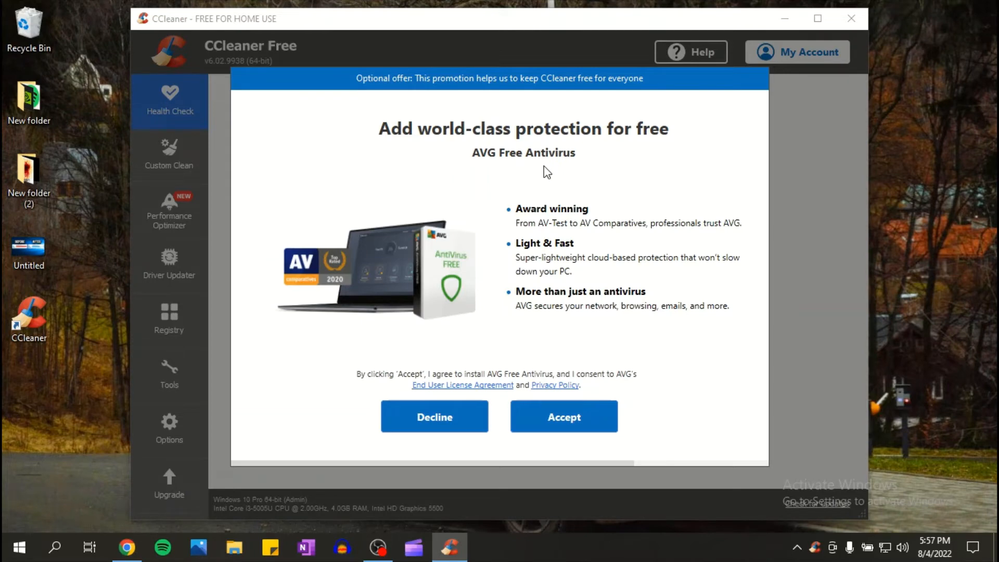
left_click(434, 416)
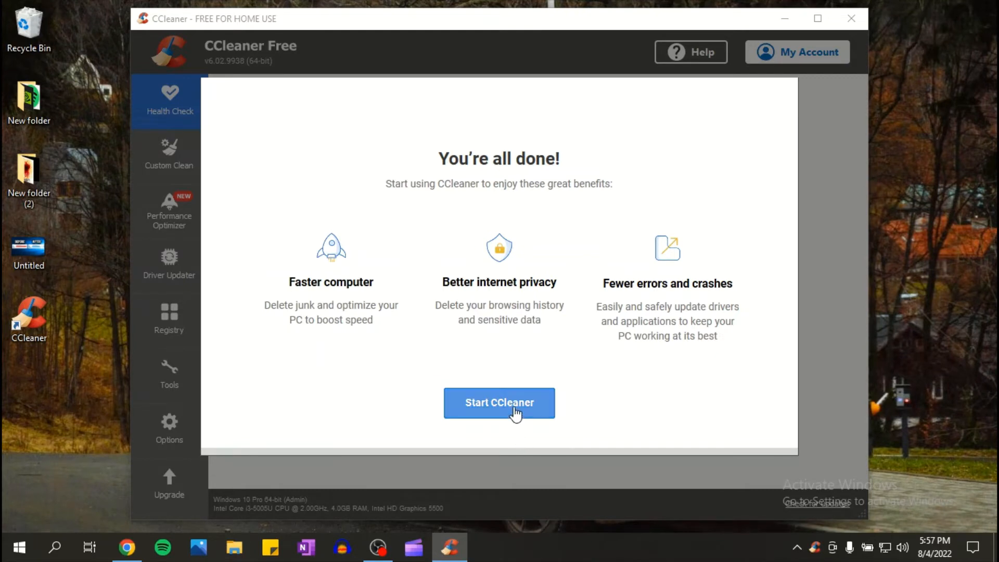
left_click(499, 403)
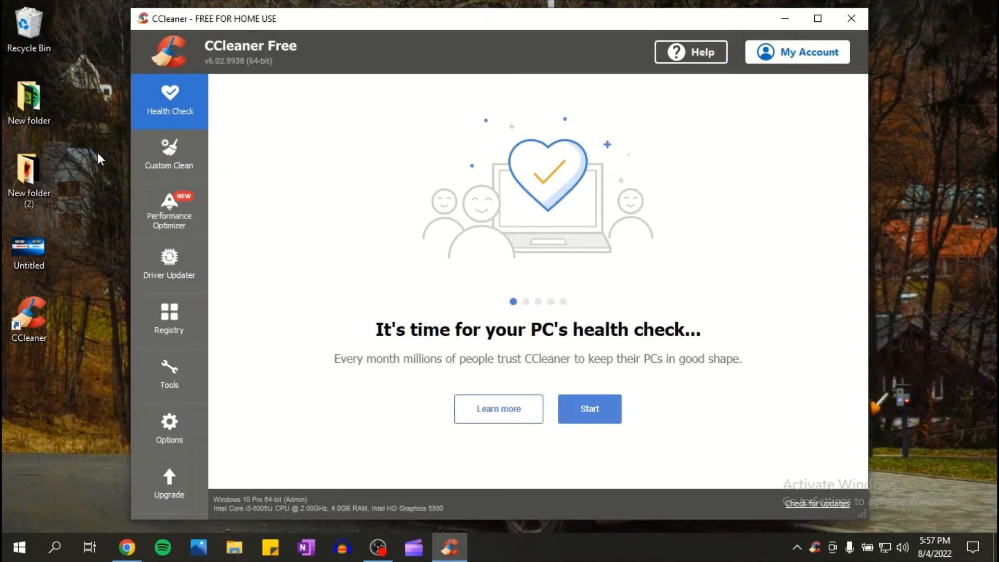
mouse_move(662, 388)
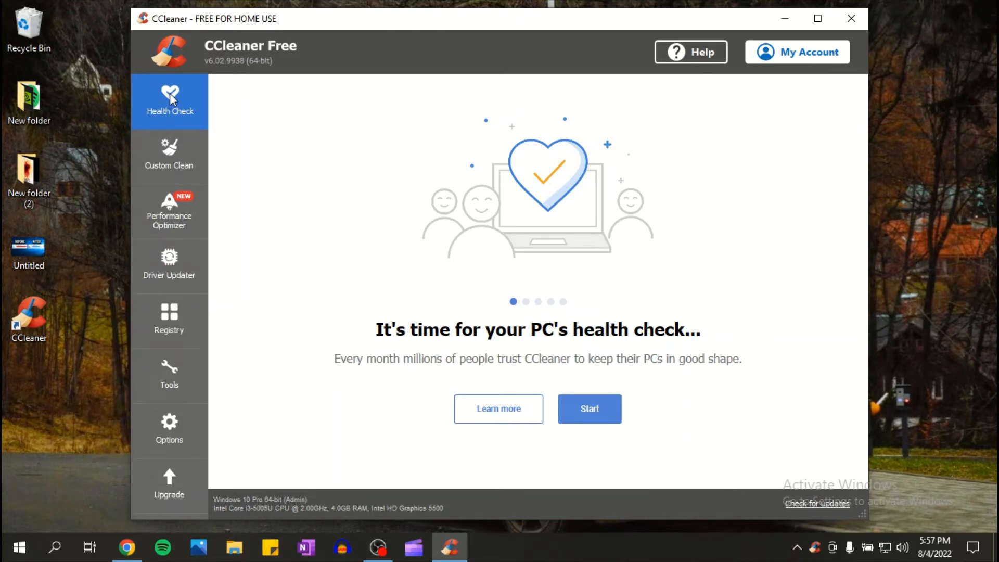
mouse_move(497, 389)
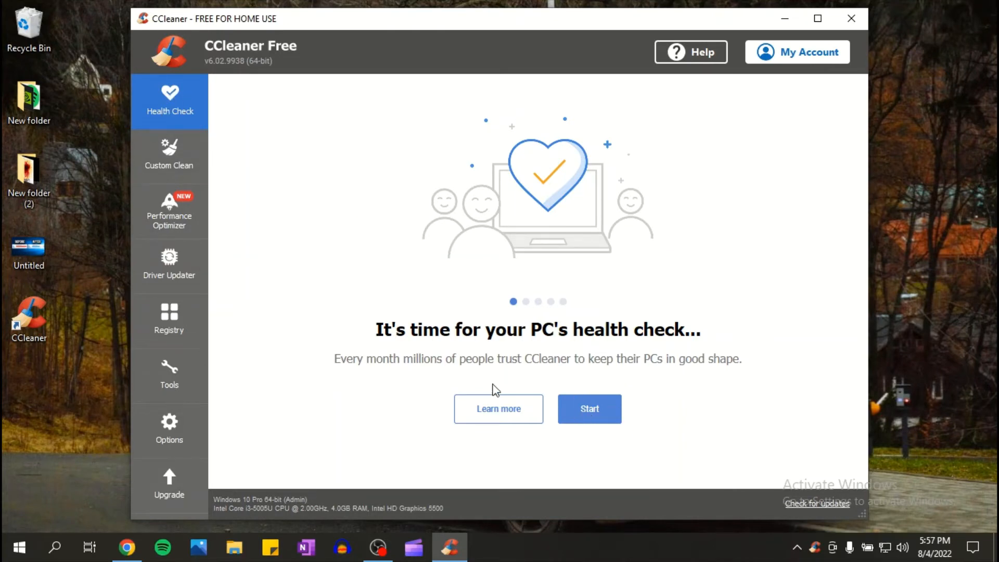
mouse_move(589, 407)
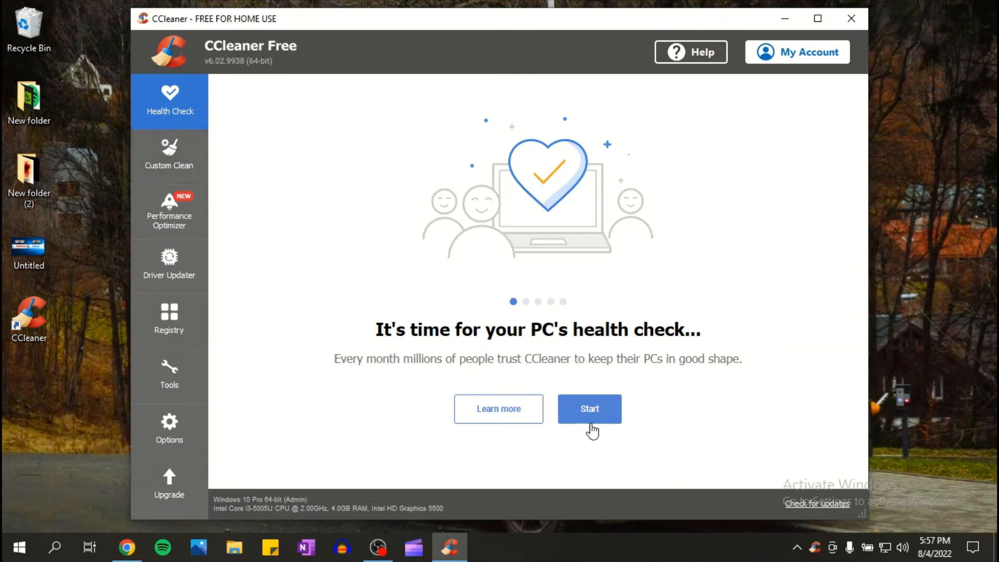
mouse_move(499, 408)
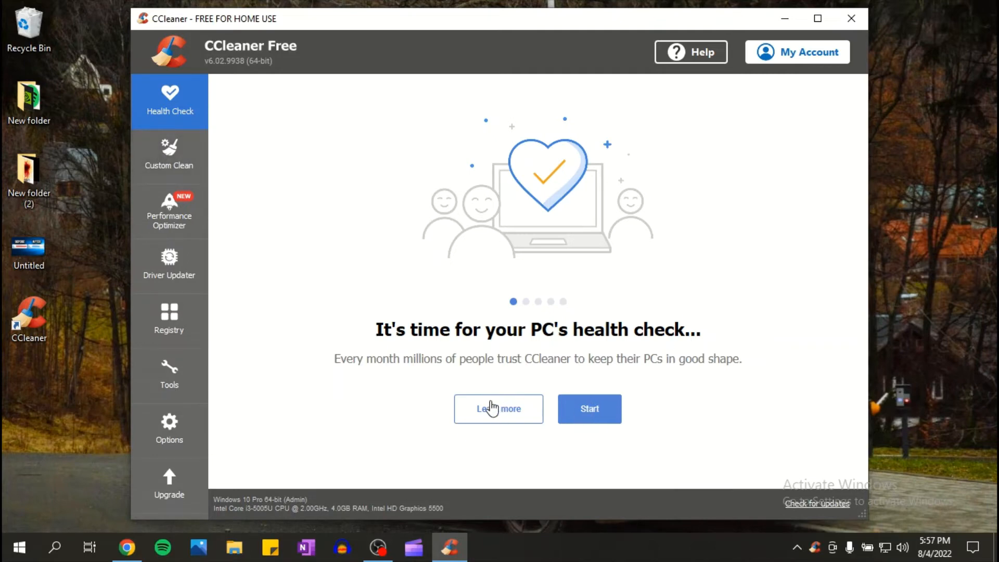
mouse_move(438, 385)
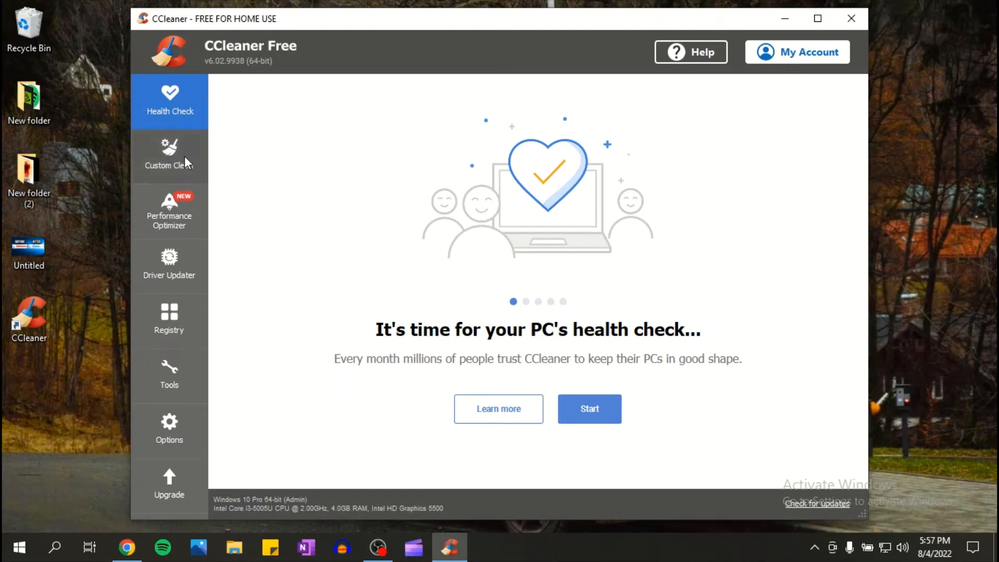
In Custom Clean, tick all Microsoft Edge items including saved passwords, accepting the warning
left_click(169, 156)
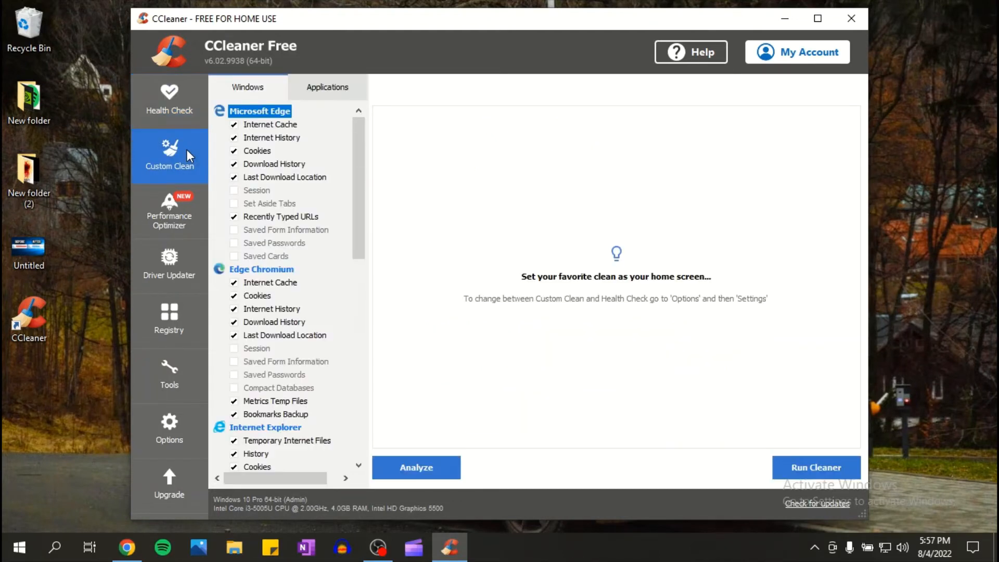
mouse_move(241, 205)
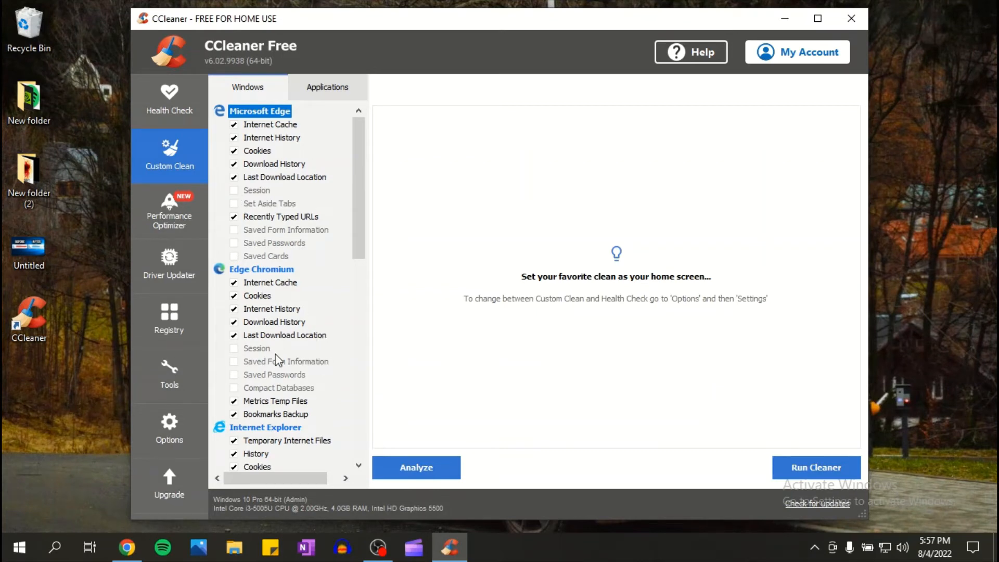
mouse_move(249, 159)
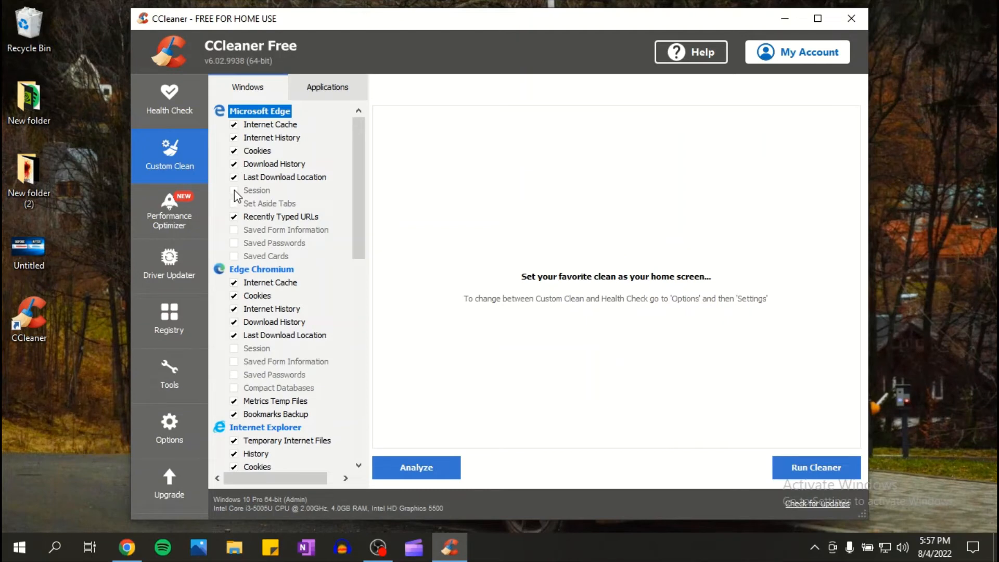
left_click(256, 189)
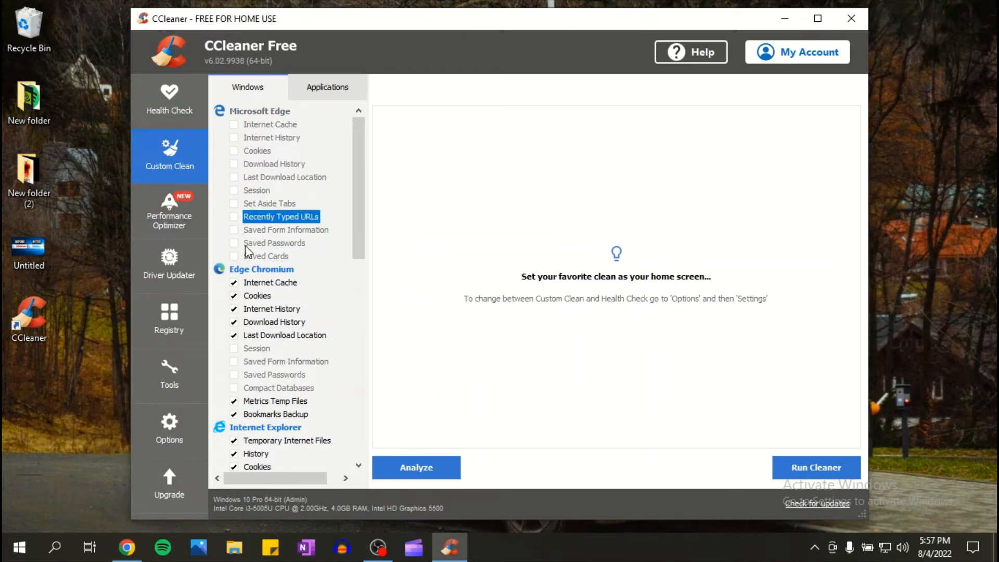
mouse_move(249, 191)
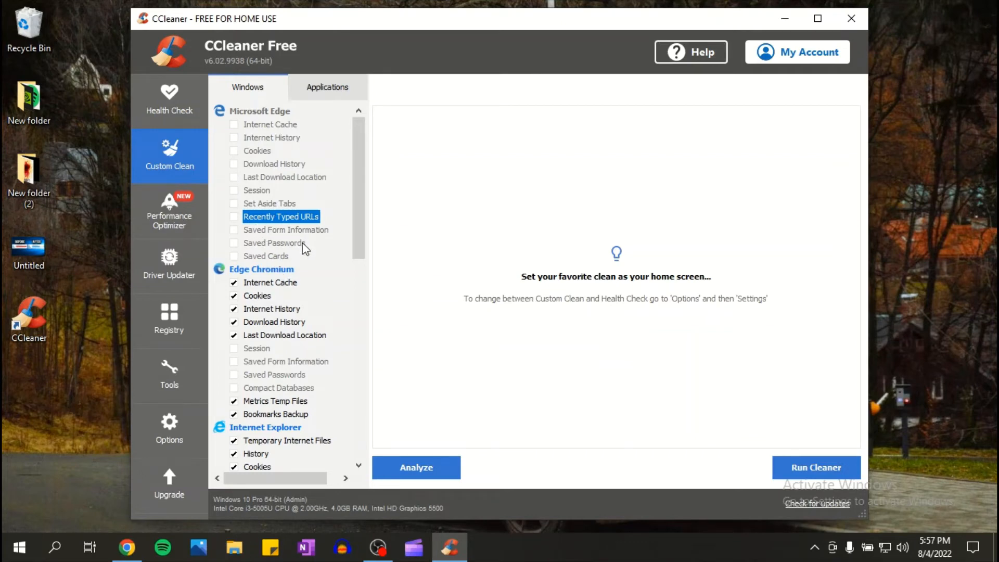
mouse_move(269, 289)
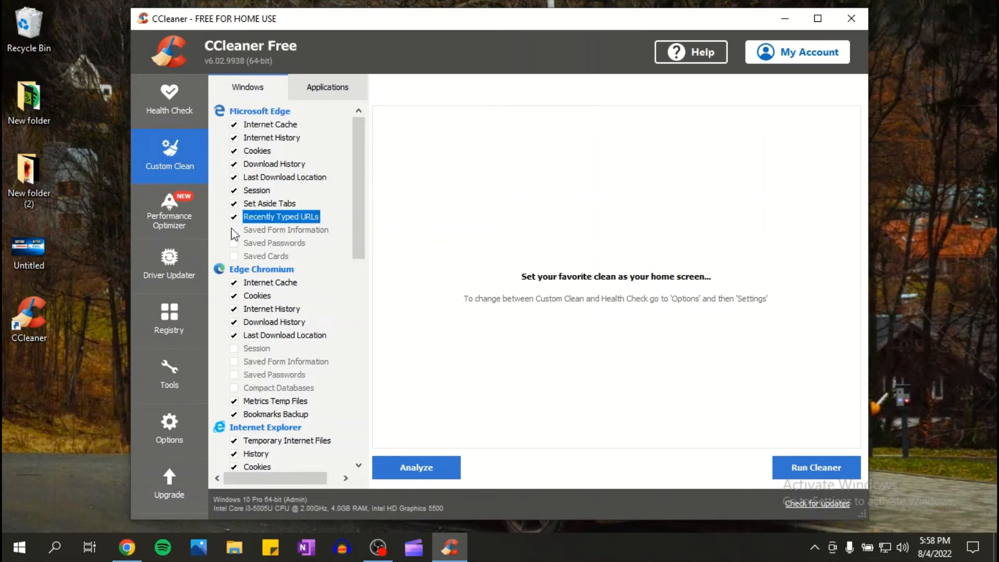
left_click(234, 242)
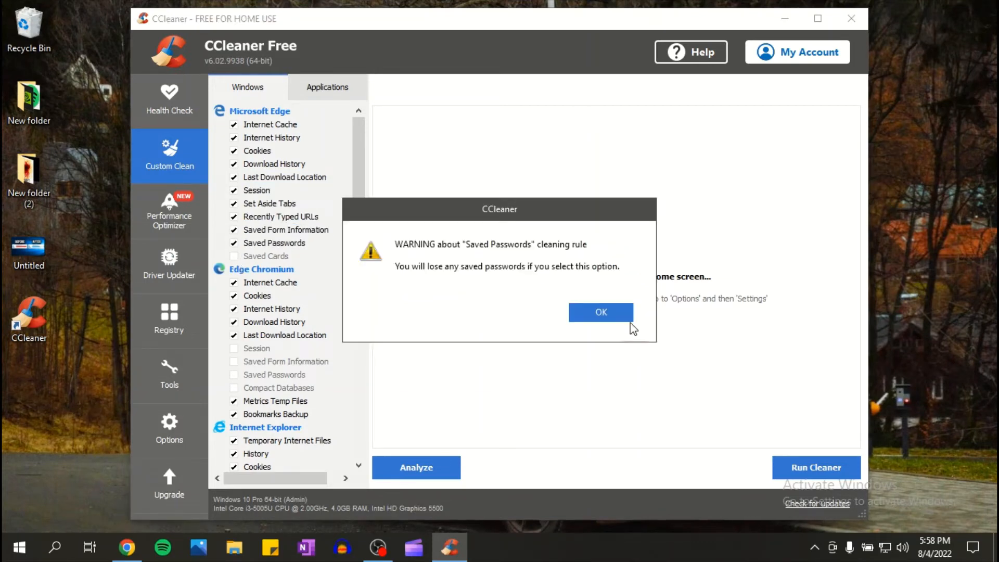
left_click(599, 312)
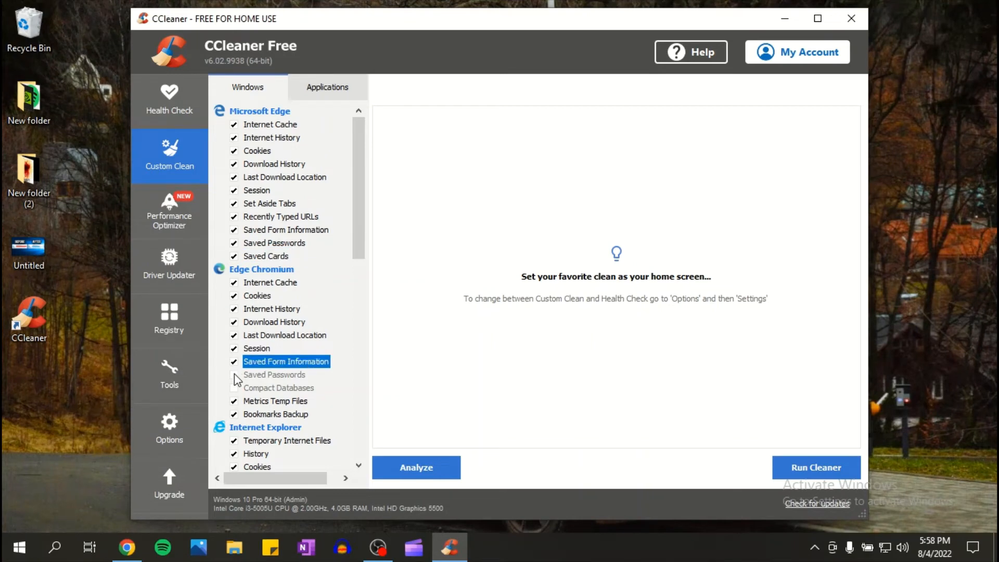
Tick the remaining Edge Chromium items and Internet Explorer saved passwords, accepting the warning
left_click(273, 374)
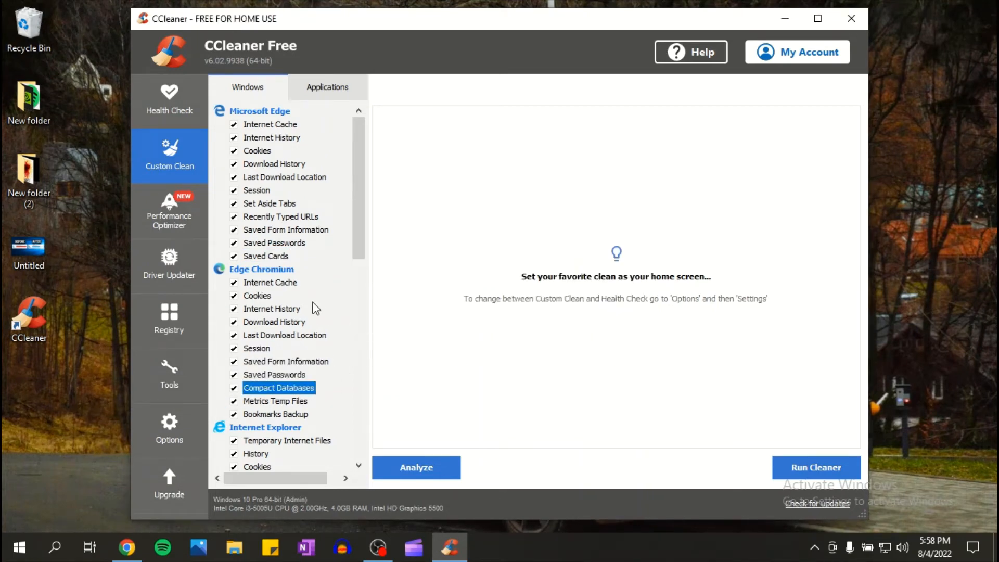
scroll("down", 3)
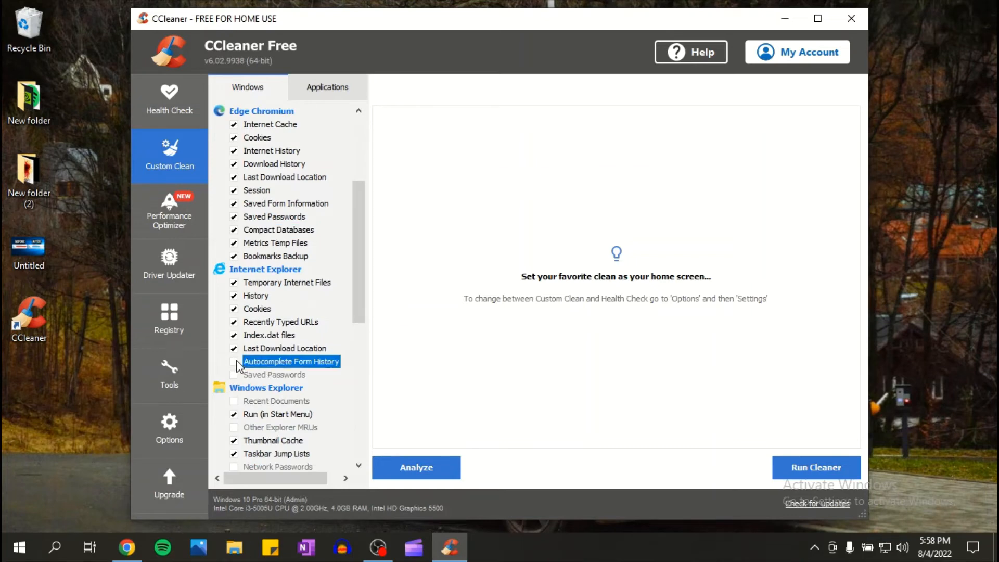
left_click(234, 375)
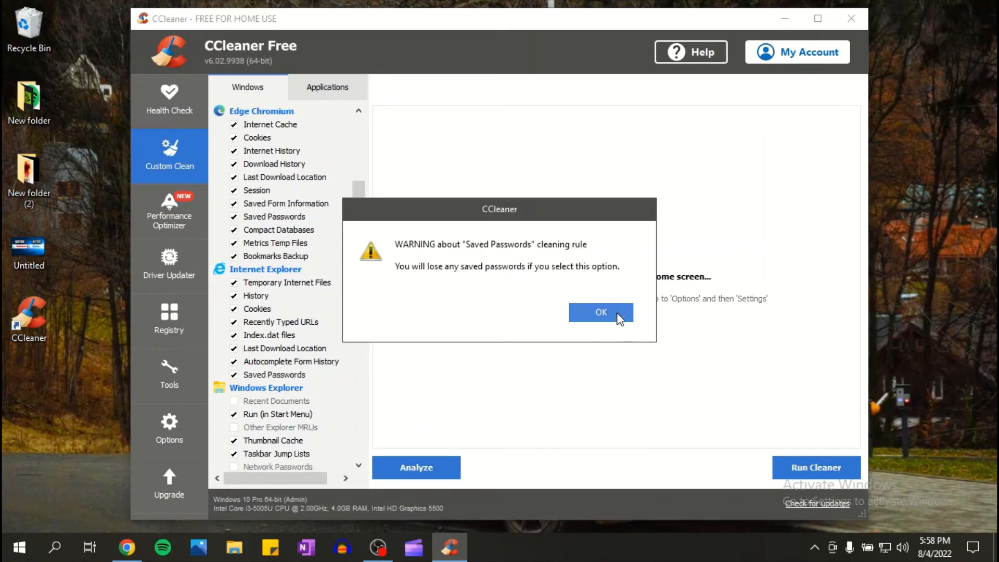
left_click(600, 313)
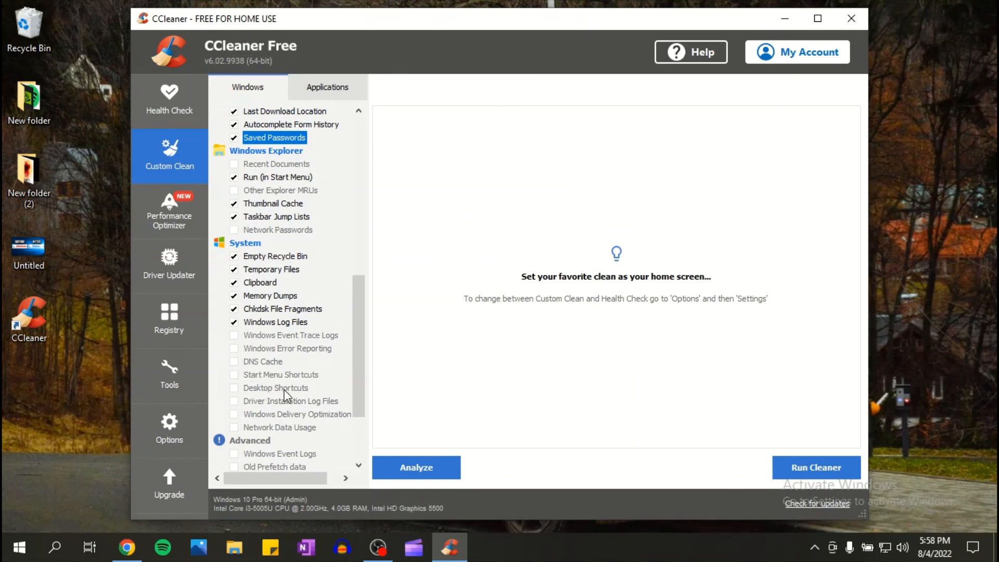
Under Applications, tick Spotify's Data Cache, Music Cache and Offline Songs
left_click(327, 88)
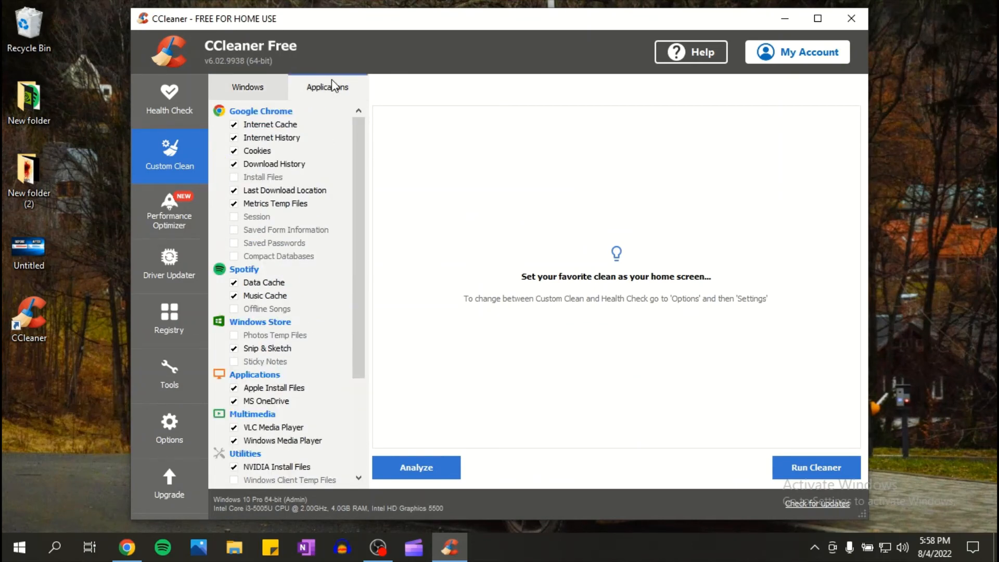
mouse_move(234, 206)
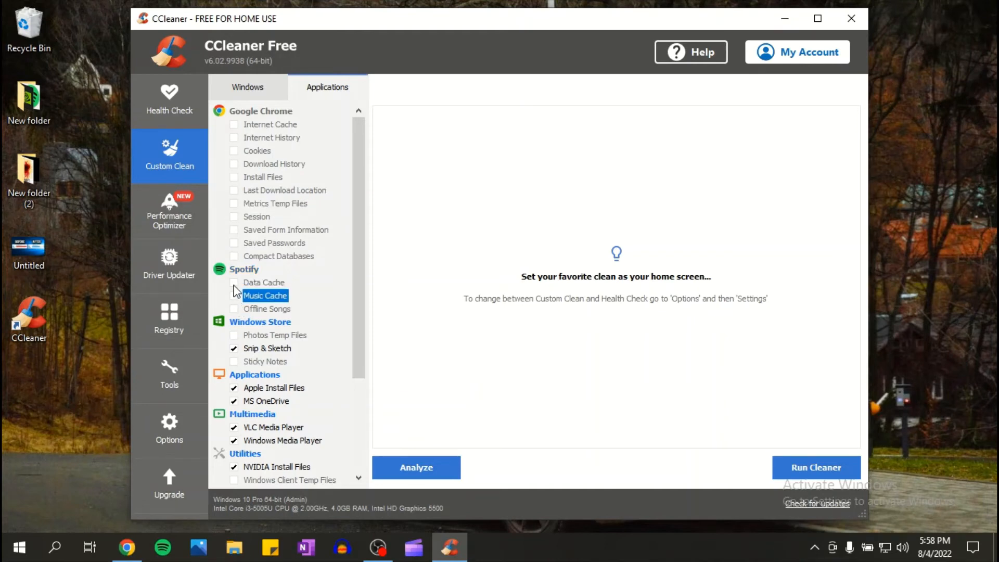
left_click(234, 282)
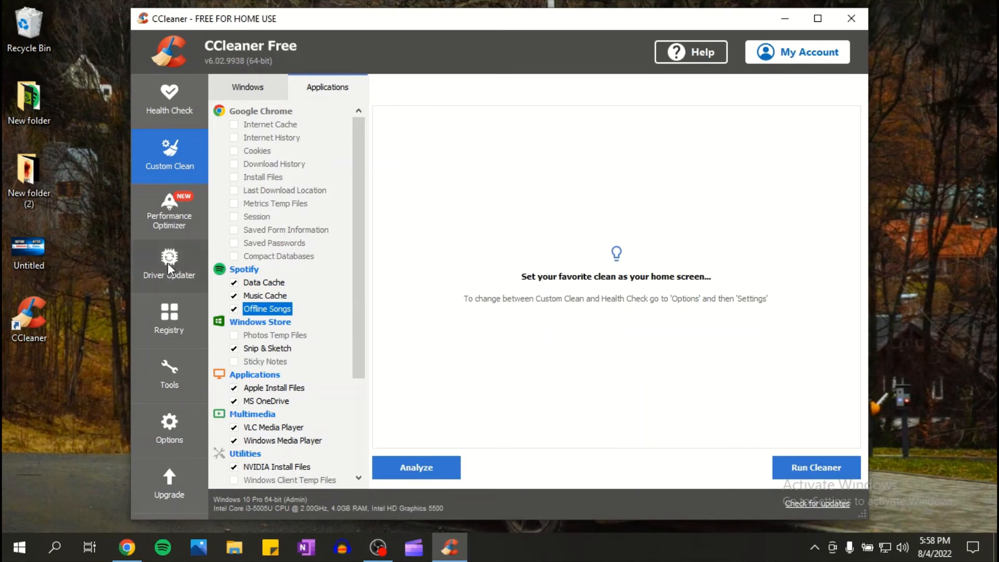
mouse_move(315, 279)
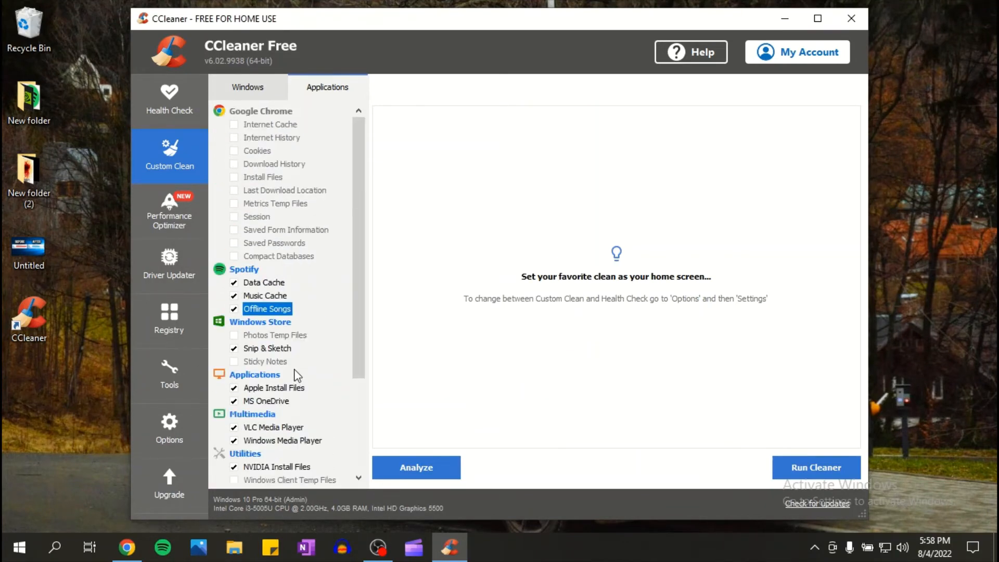
Analyse the chosen items and run the cleaner, removing 767 MB of junk
left_click(415, 468)
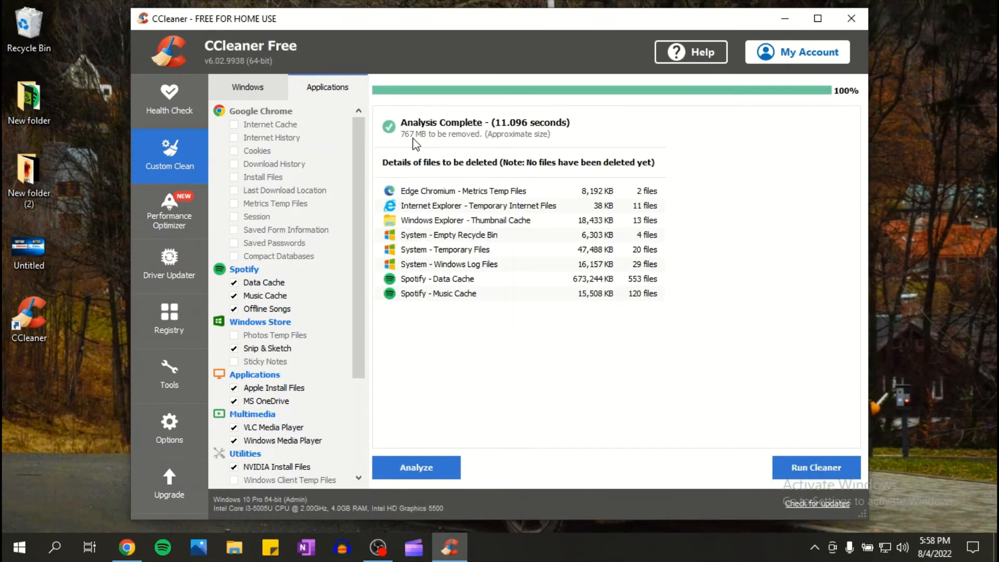
mouse_move(433, 146)
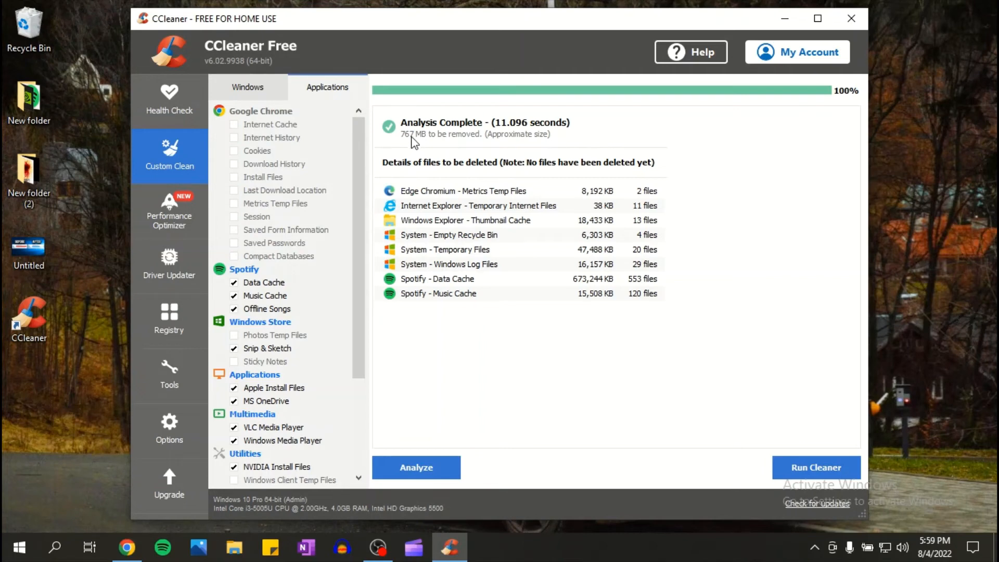
mouse_move(982, 489)
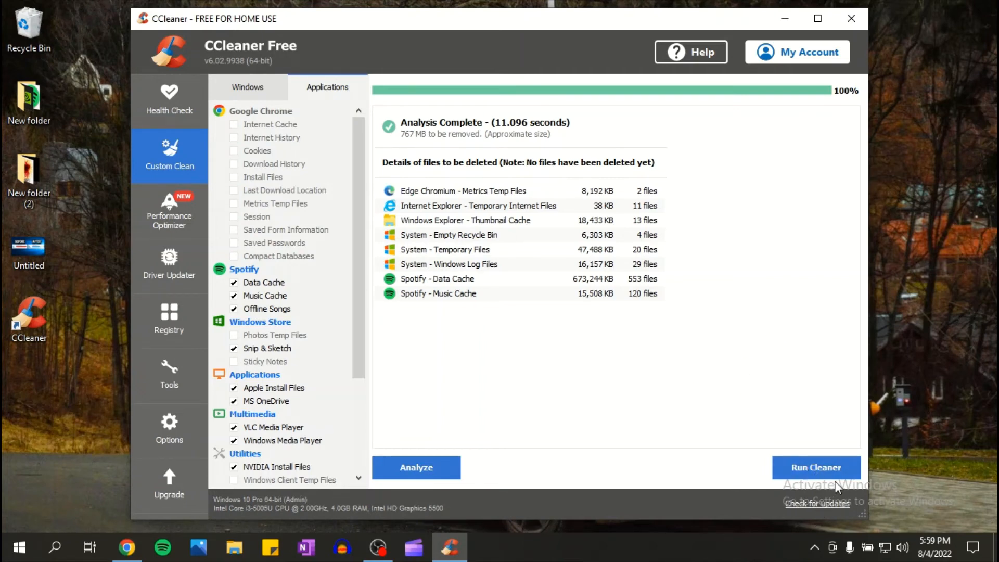
left_click(816, 467)
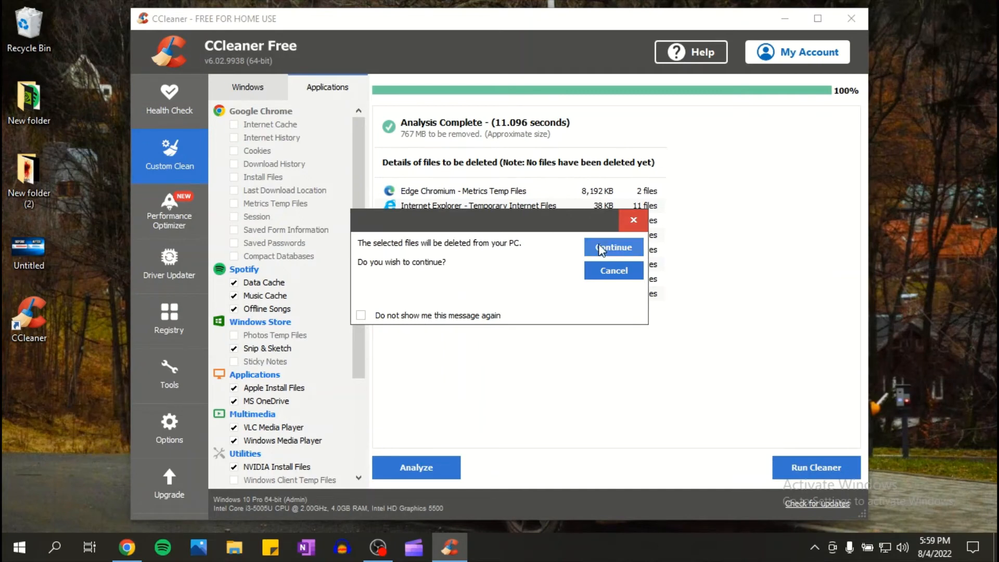
left_click(611, 248)
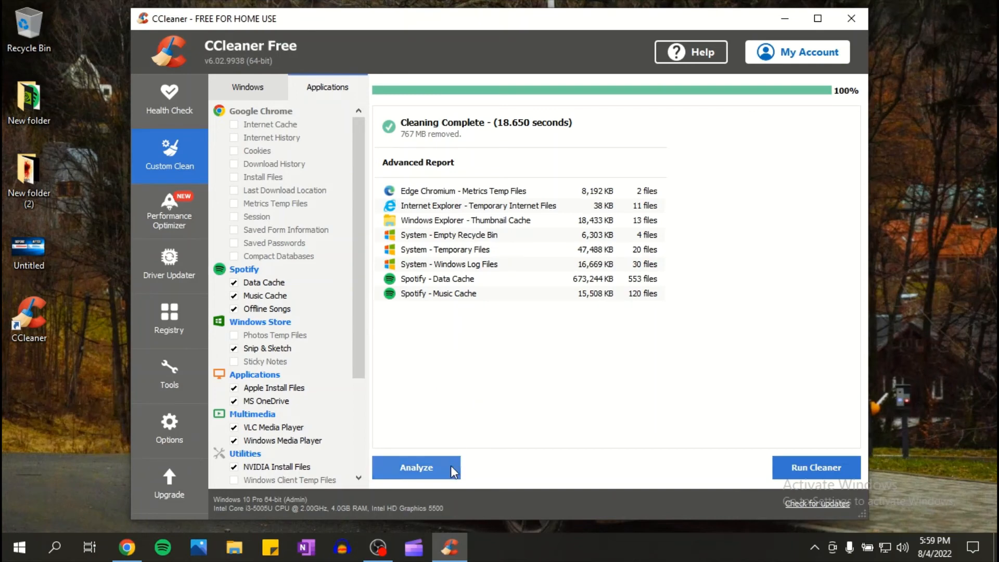
Re-analyse to confirm 0 bytes remain to remove
left_click(415, 467)
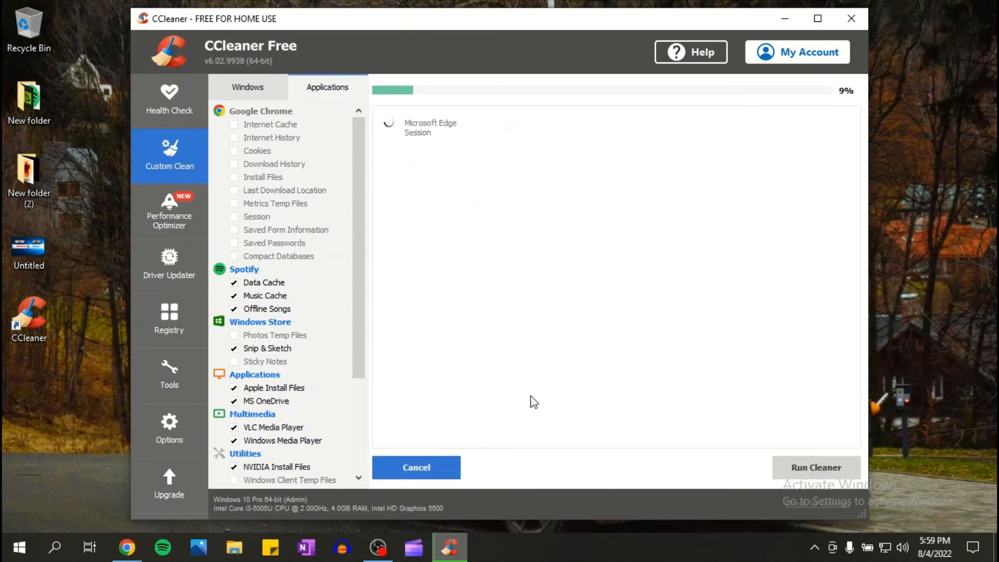
mouse_move(717, 363)
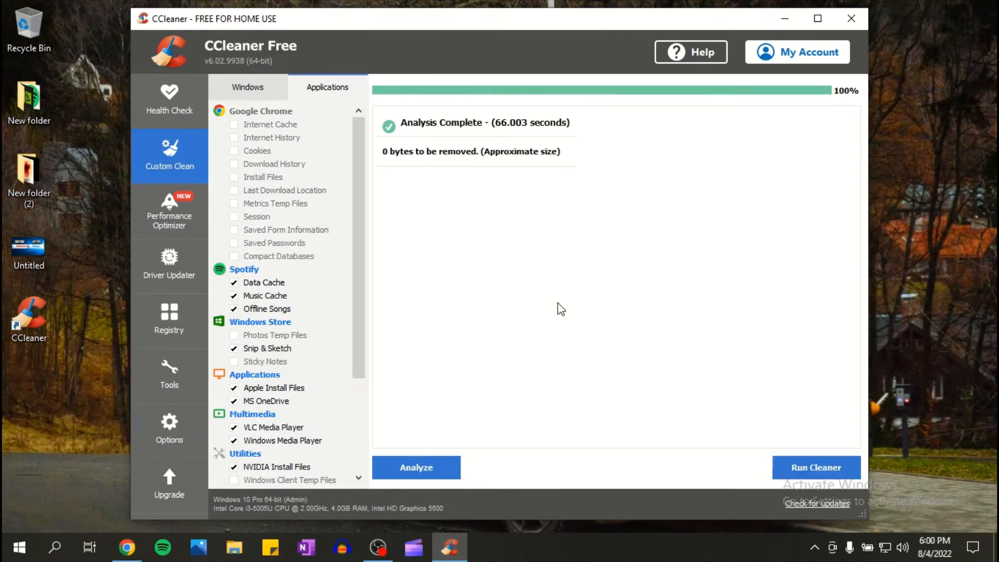
mouse_move(570, 280)
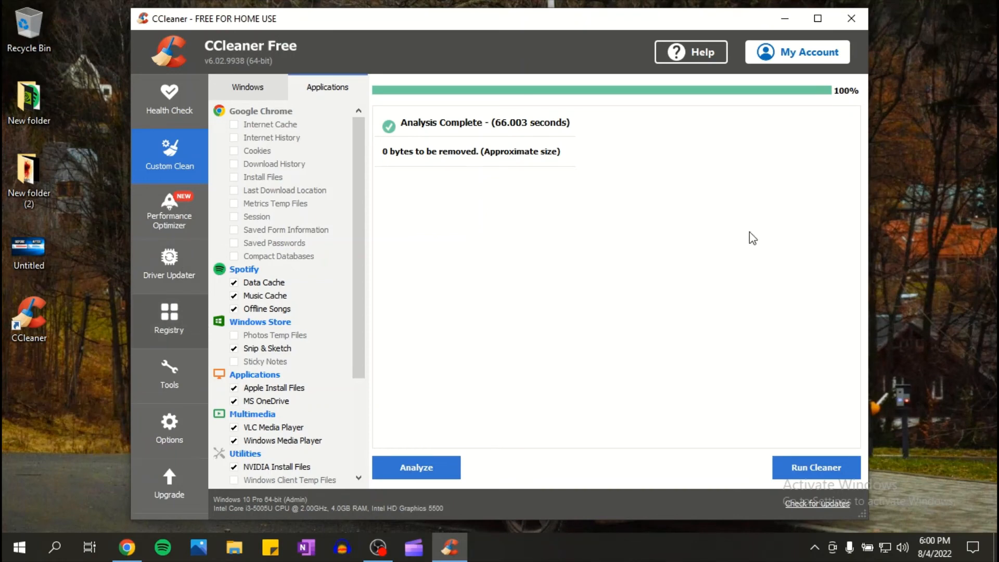
Scan the registry for issues, finding one ActiveX/COM issue
left_click(169, 320)
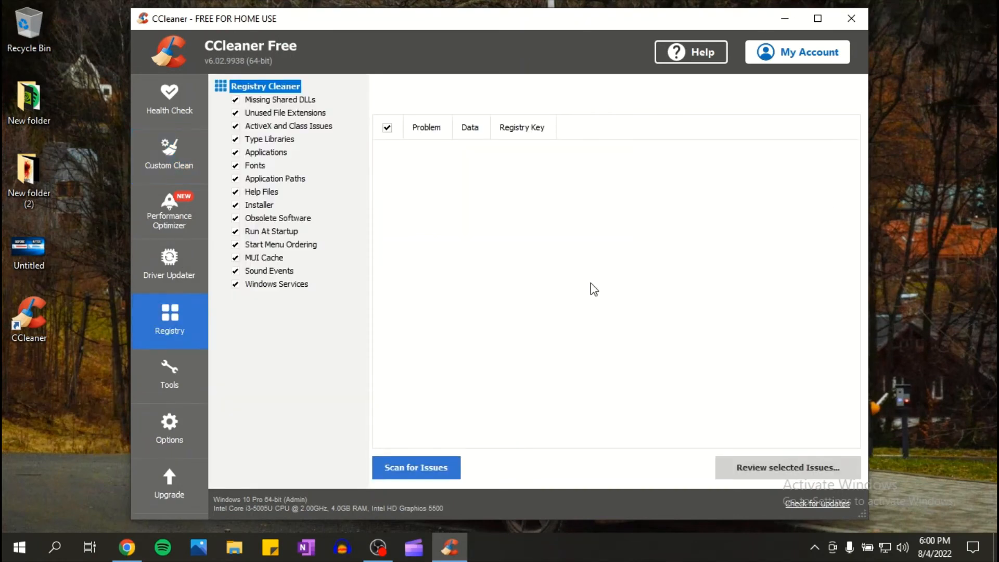
mouse_move(189, 316)
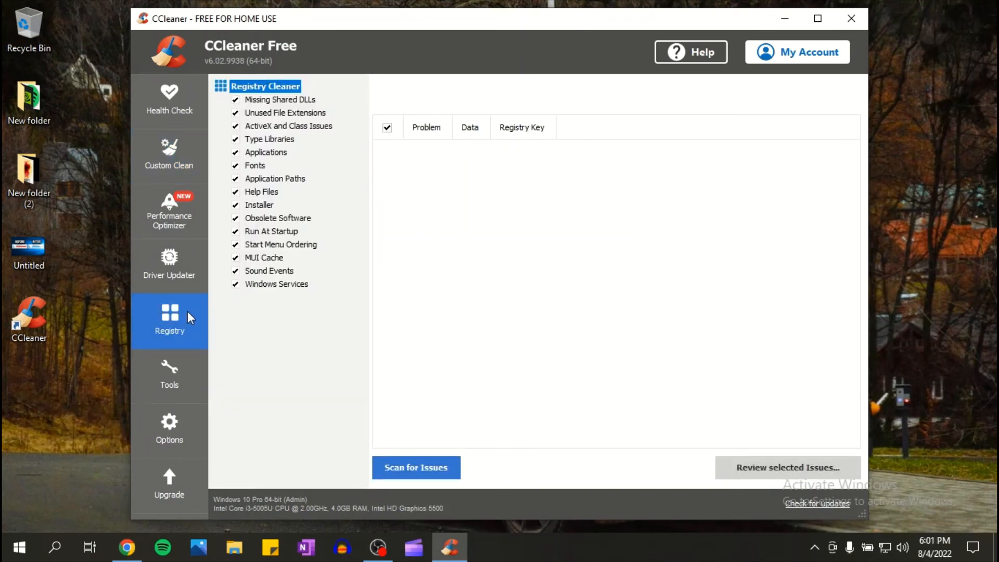
mouse_move(279, 100)
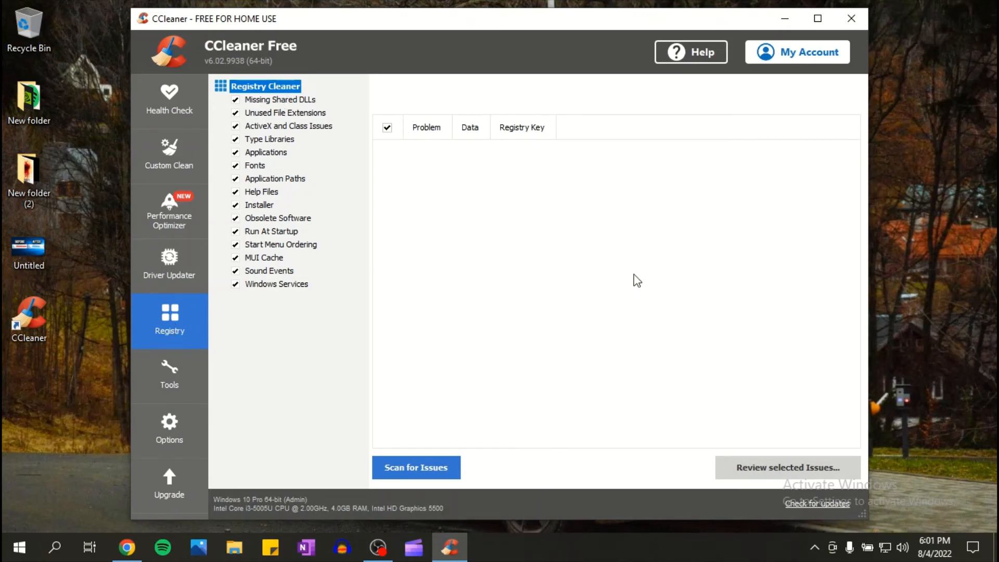
mouse_move(493, 429)
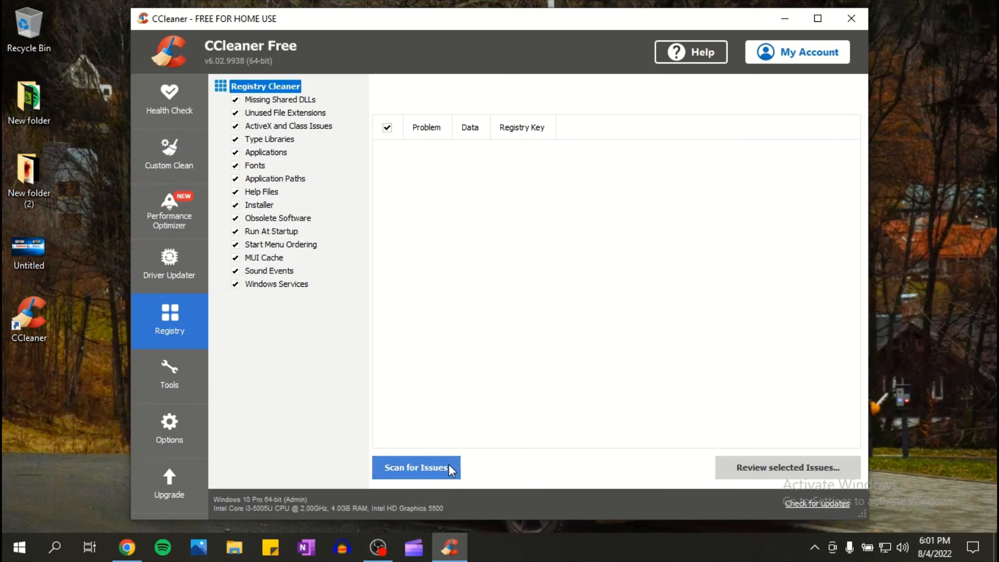
left_click(417, 467)
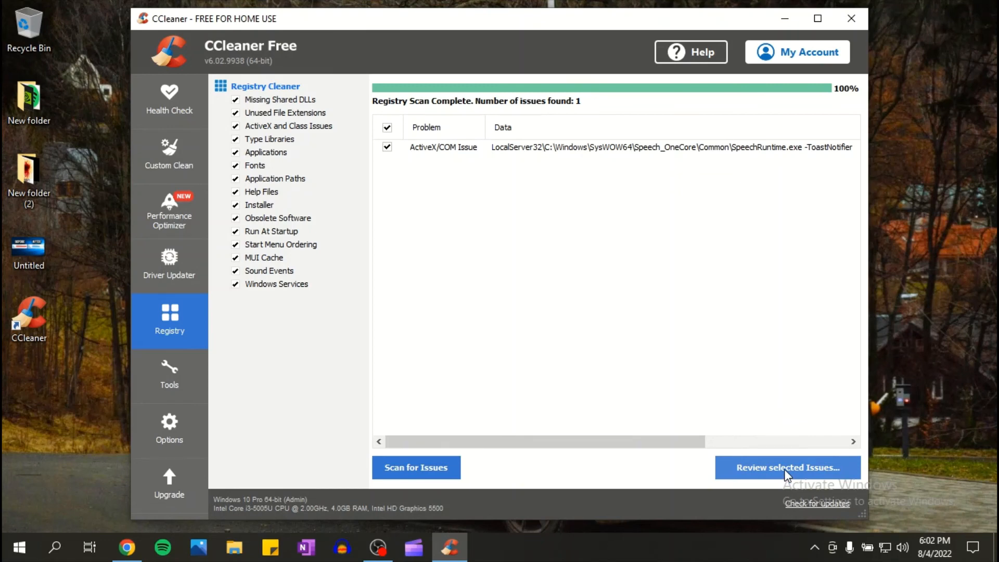
Fix the ActiveX/COM registry issue, declining the registry backup prompt
left_click(787, 468)
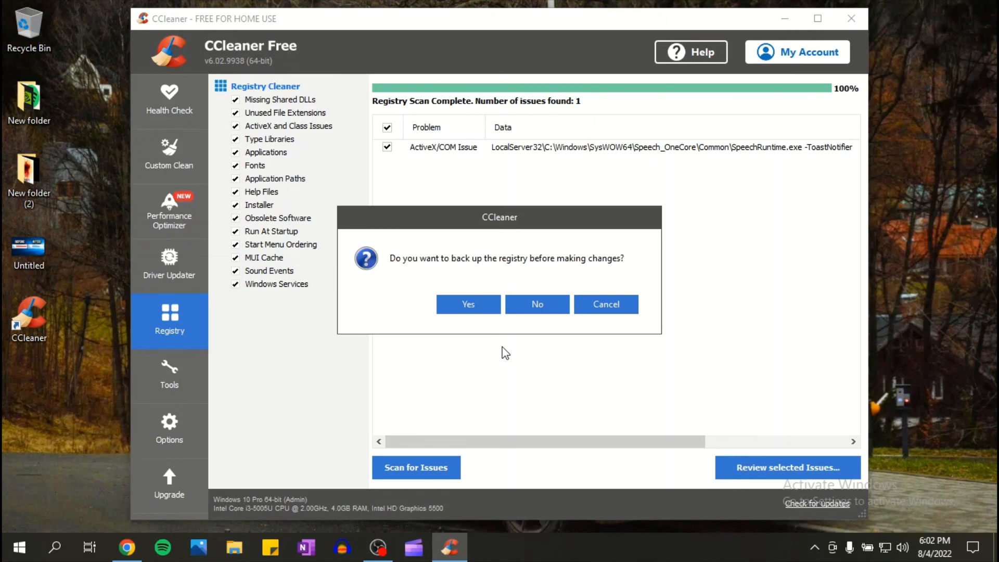
mouse_move(537, 304)
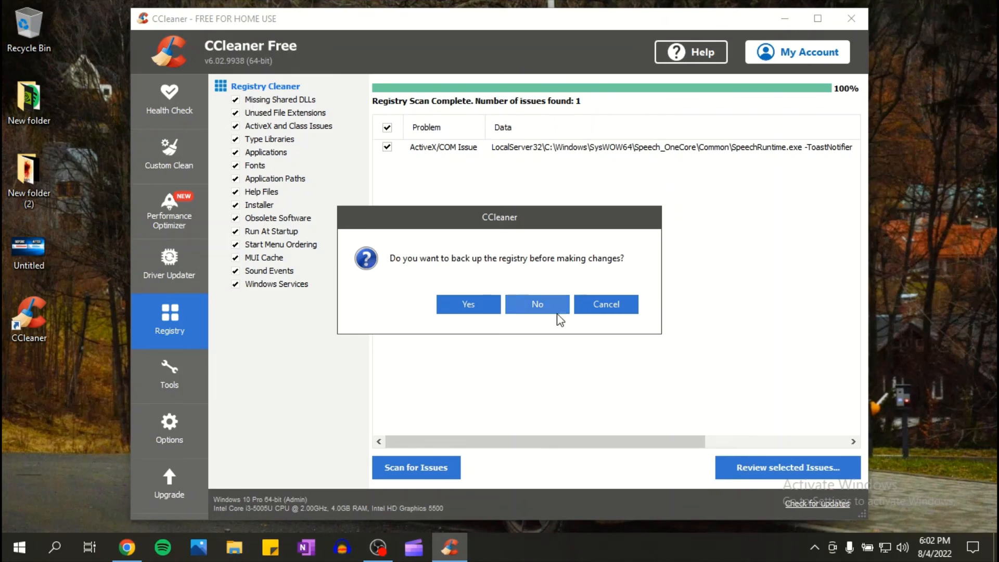
mouse_move(560, 311)
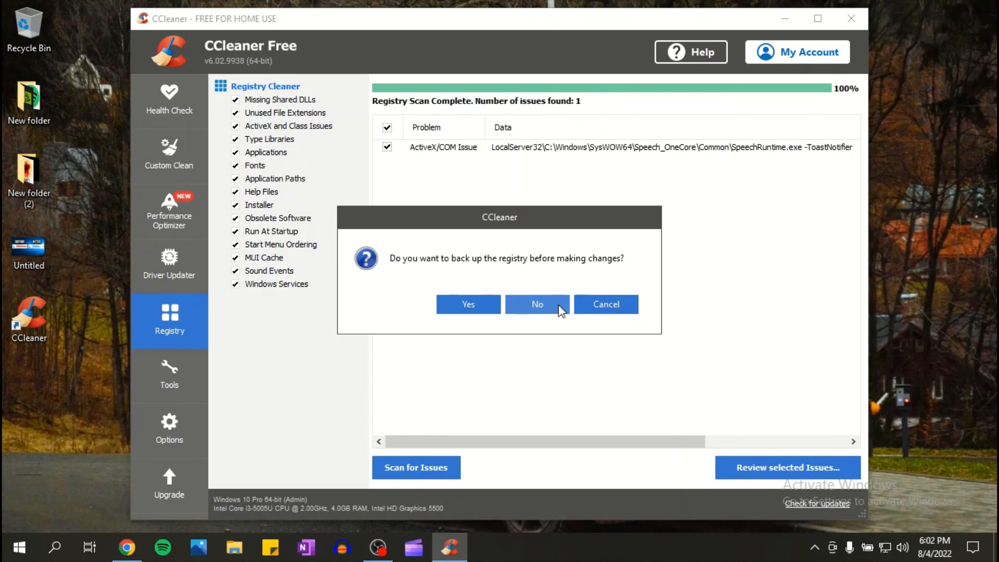
left_click(537, 303)
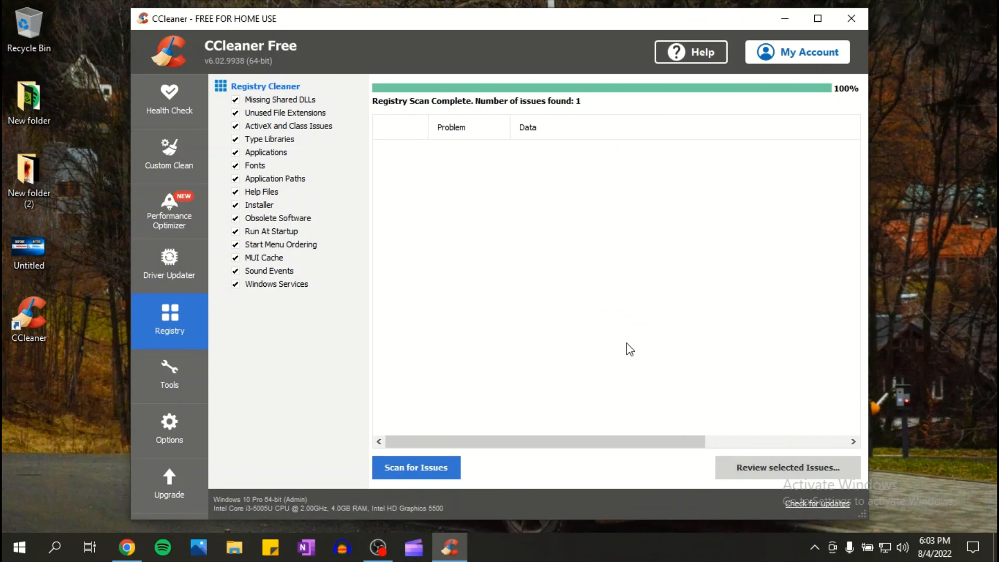
left_click(415, 468)
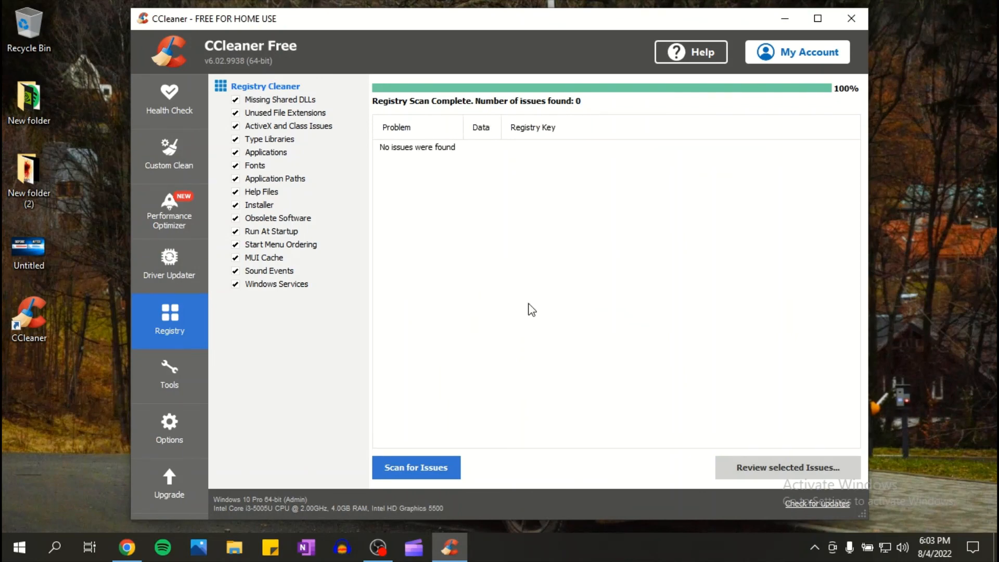